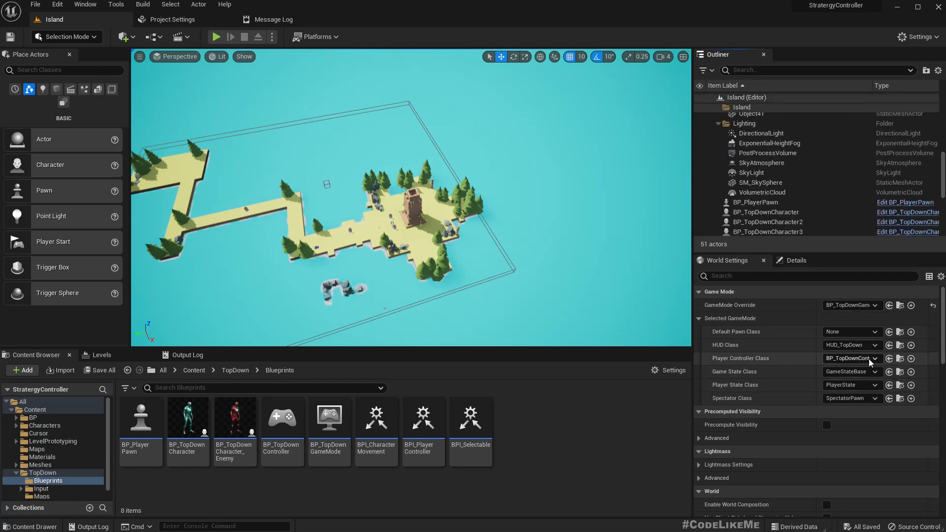
Open BP_TopDownController and go inside its CameraMovement collapsed graph
left_click(282, 416)
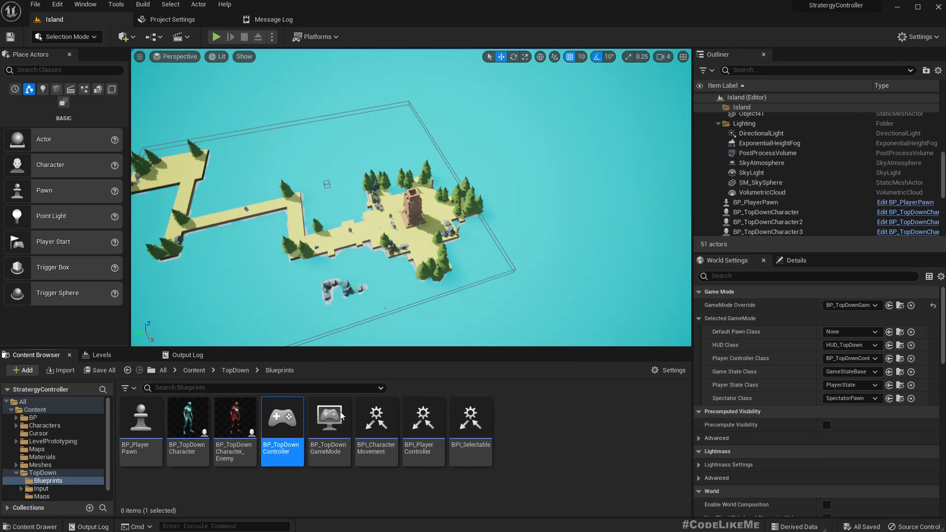
double_click(282, 418)
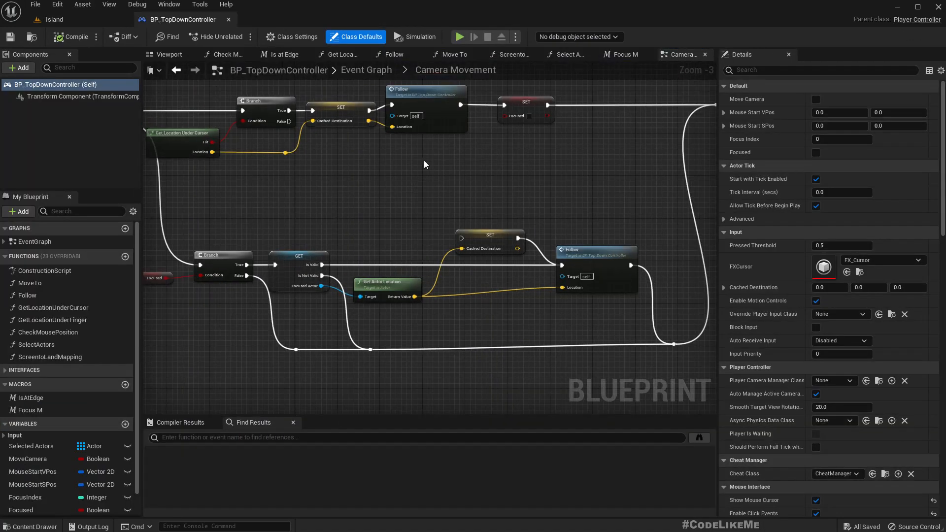
scroll("down", 3)
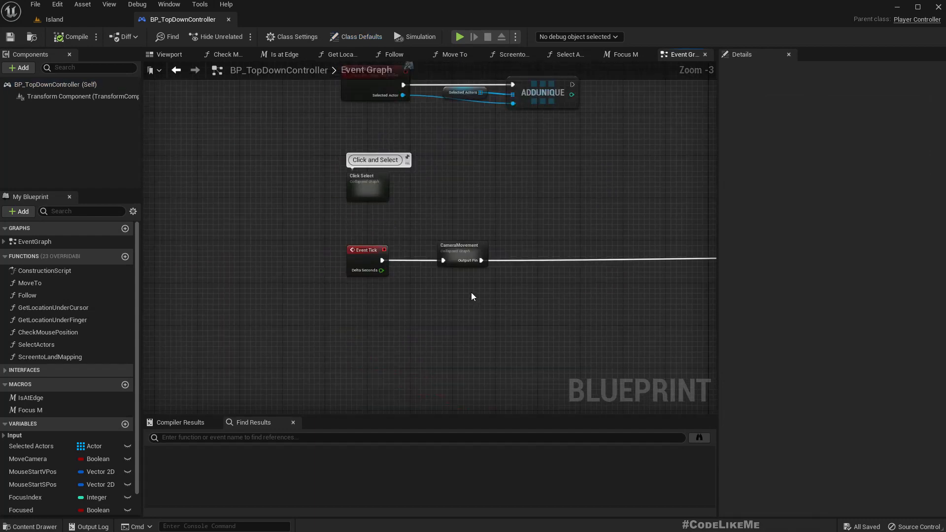
double_click(460, 254)
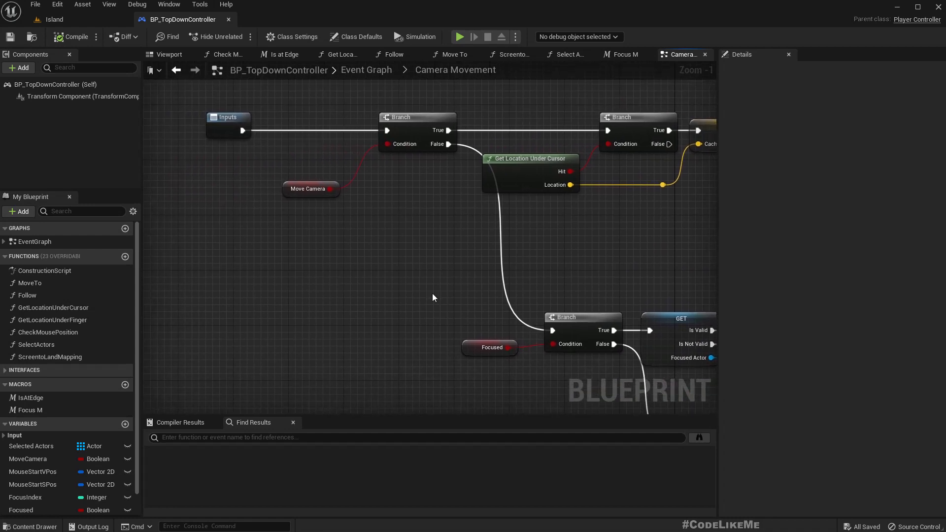
Find all references to the MoveCamera variable from its node in the graph
scroll("down", 3)
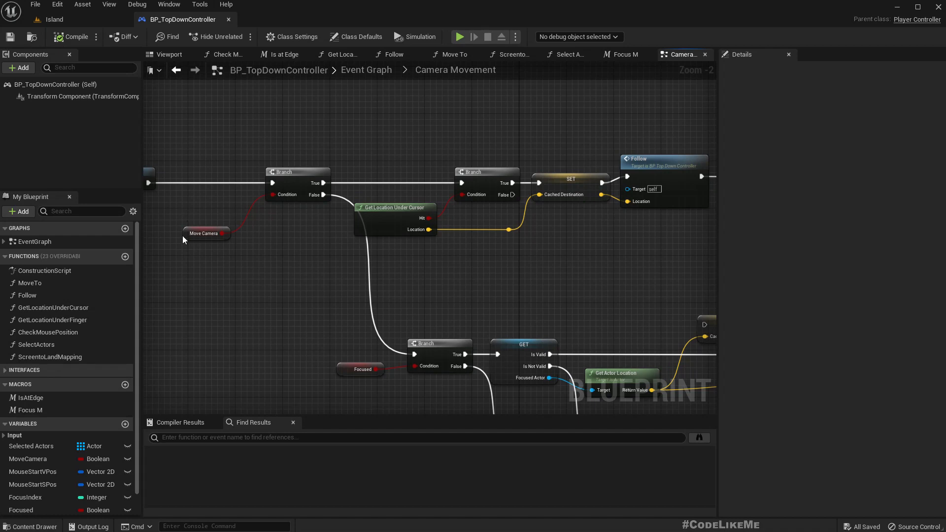
left_click(205, 232)
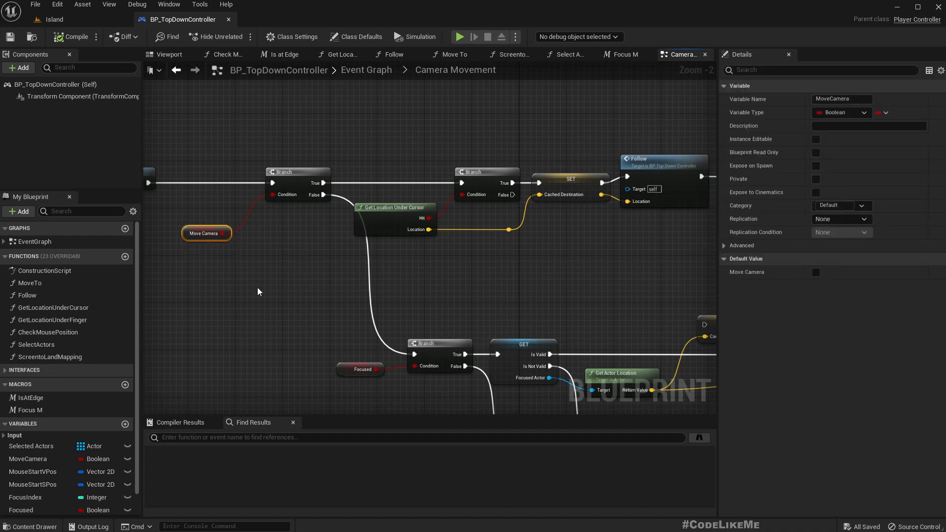
right_click(206, 233)
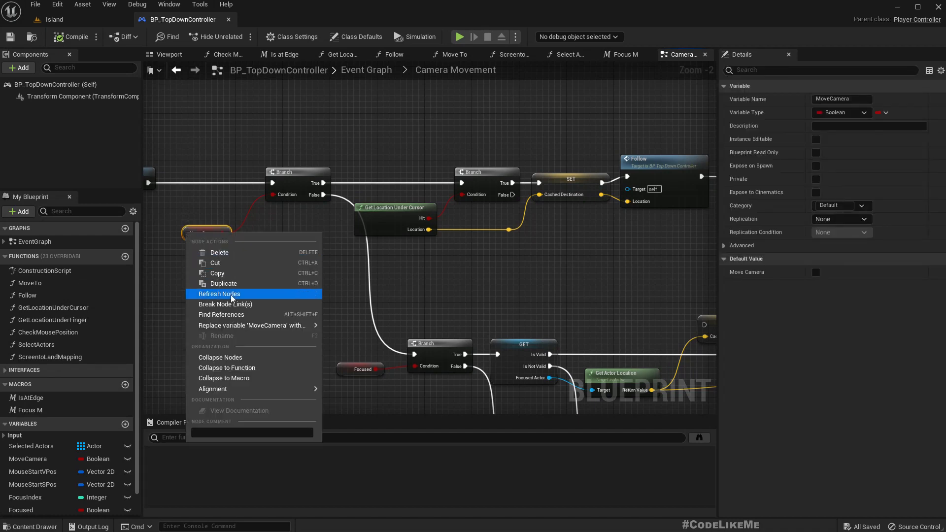
left_click(221, 314)
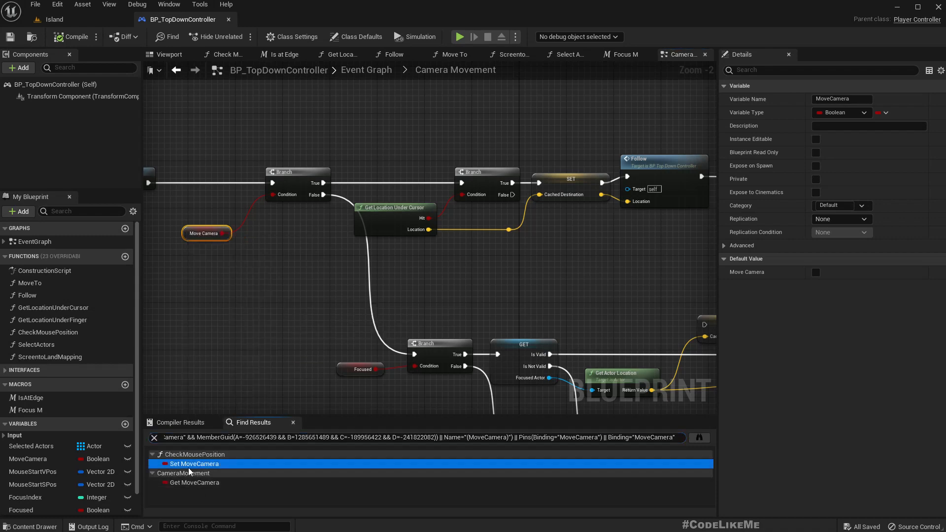
Jump to the Set MoveCamera result, review the Event Graph timer, and bring up the Follow function
double_click(194, 464)
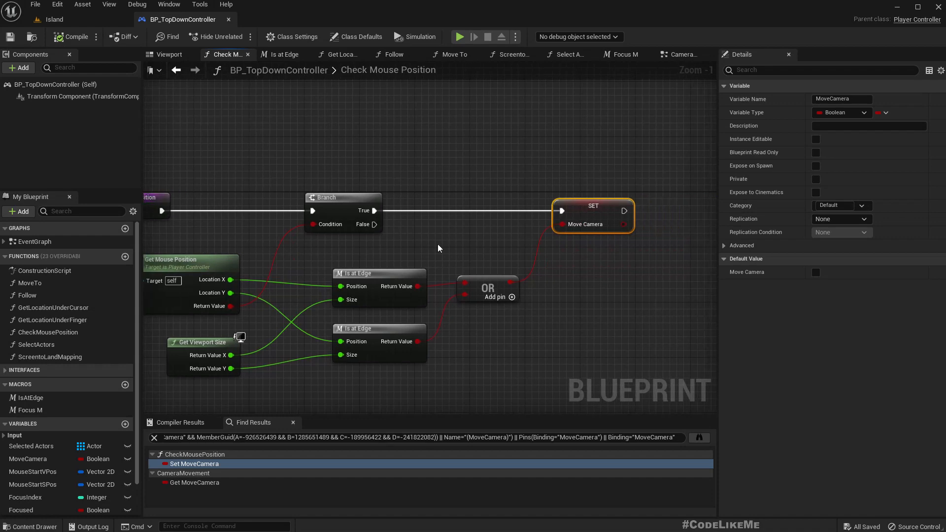
scroll("down", 3)
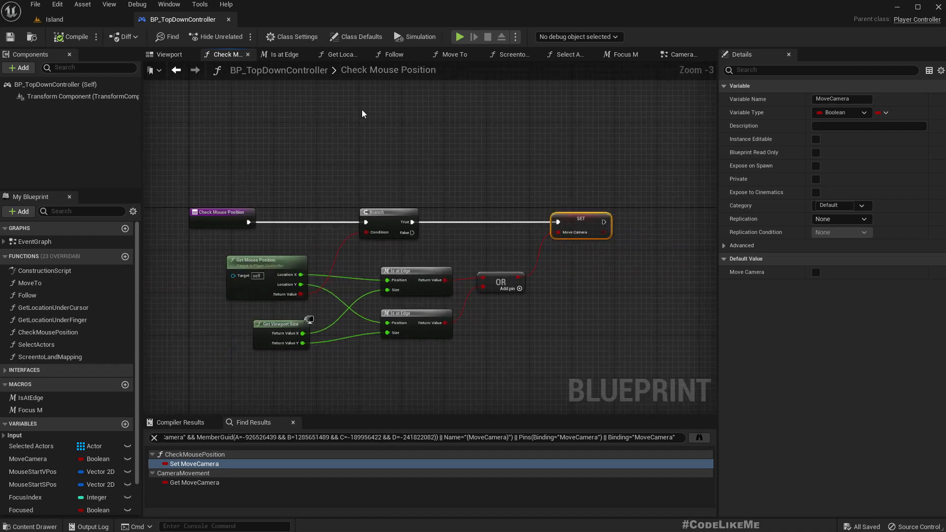
left_click(681, 54)
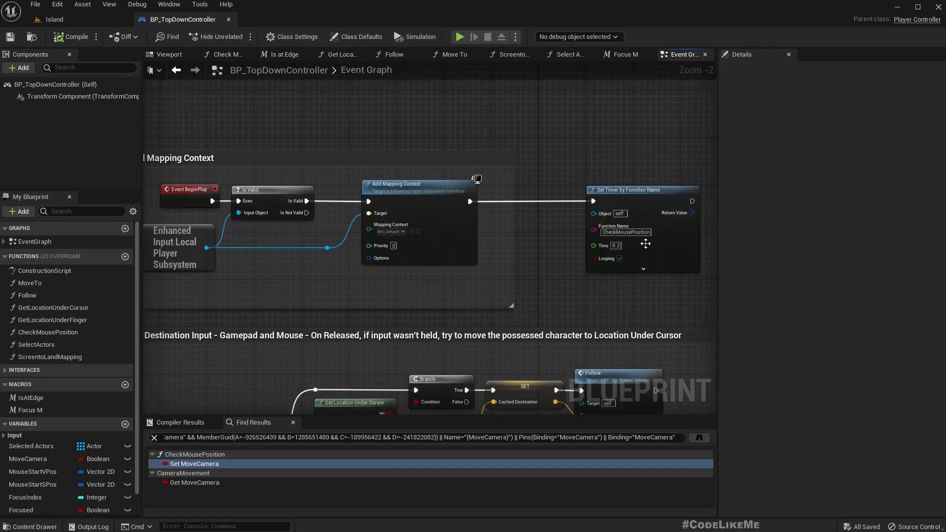
mouse_move(674, 346)
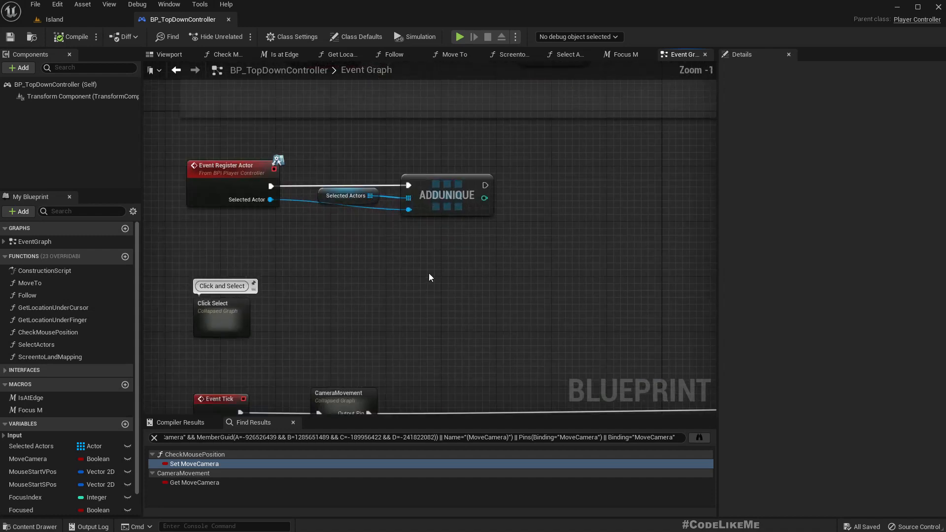
double_click(338, 398)
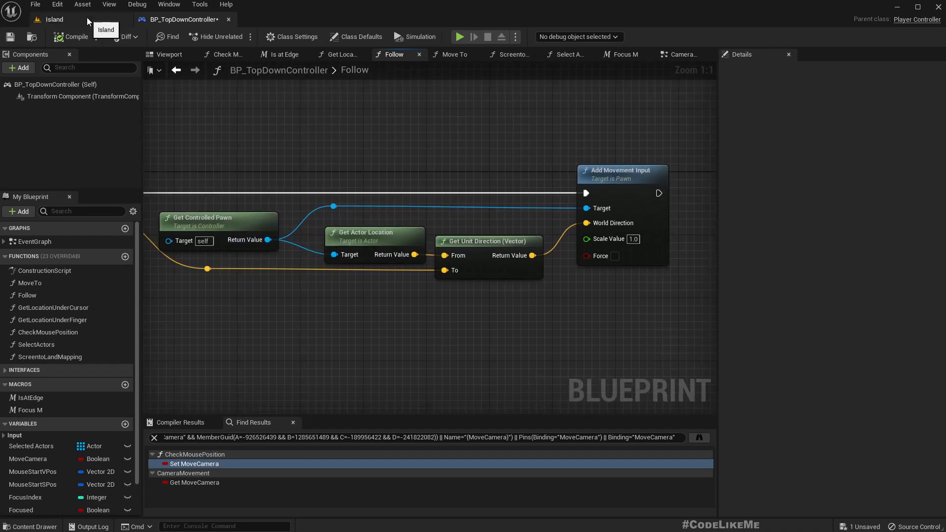
From the Island level Outliner, open BP_PlayerPawn and select FloatingPawnMovement's Max Speed field
left_click(54, 19)
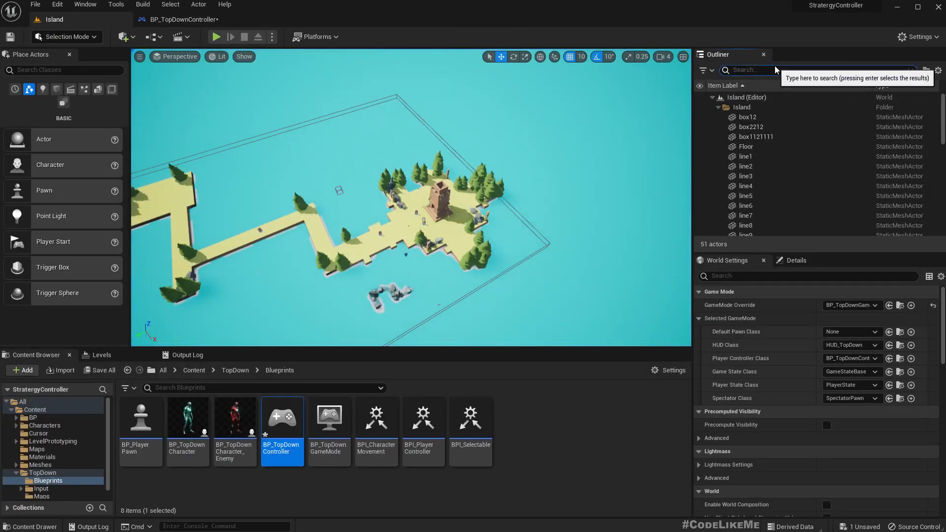
type("play")
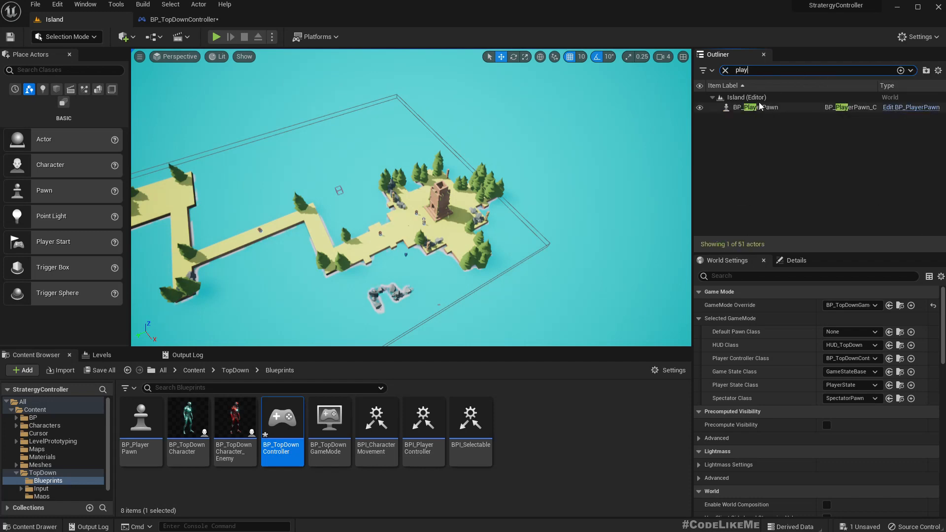
left_click(756, 106)
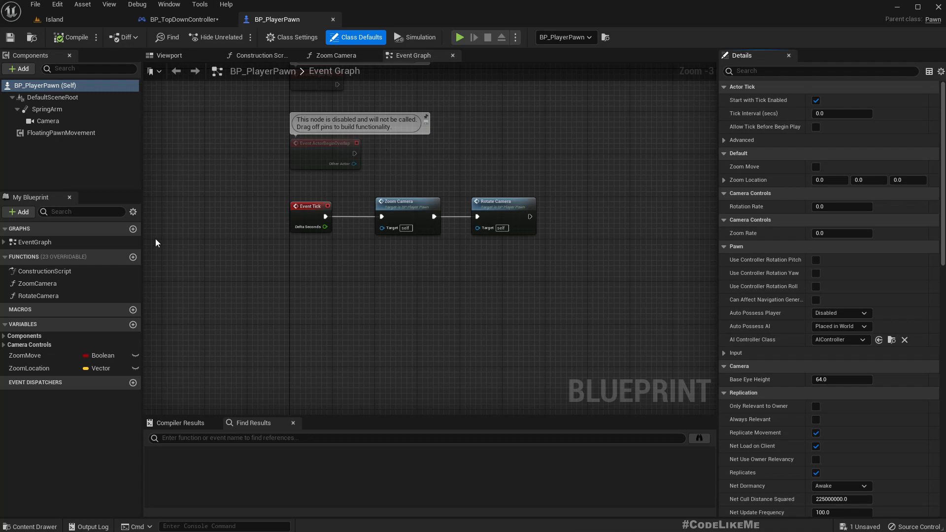
mouse_move(224, 131)
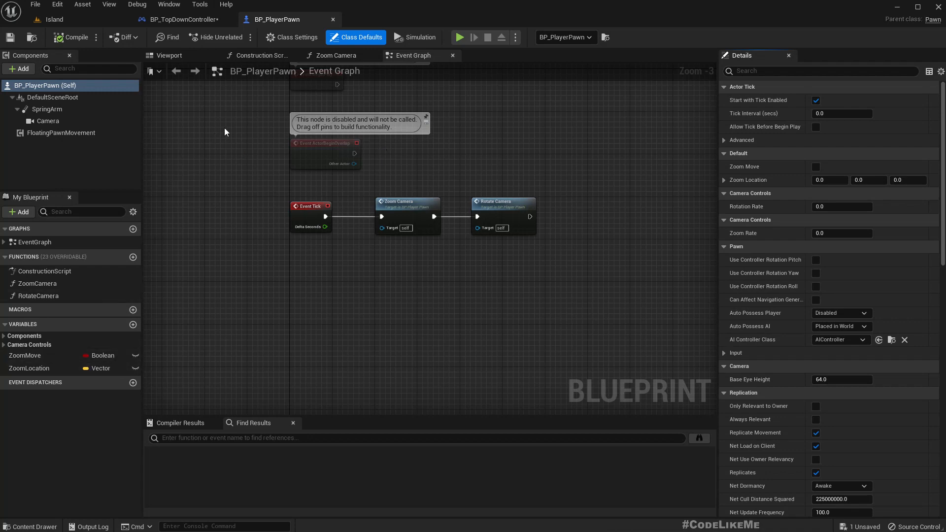
mouse_move(61, 133)
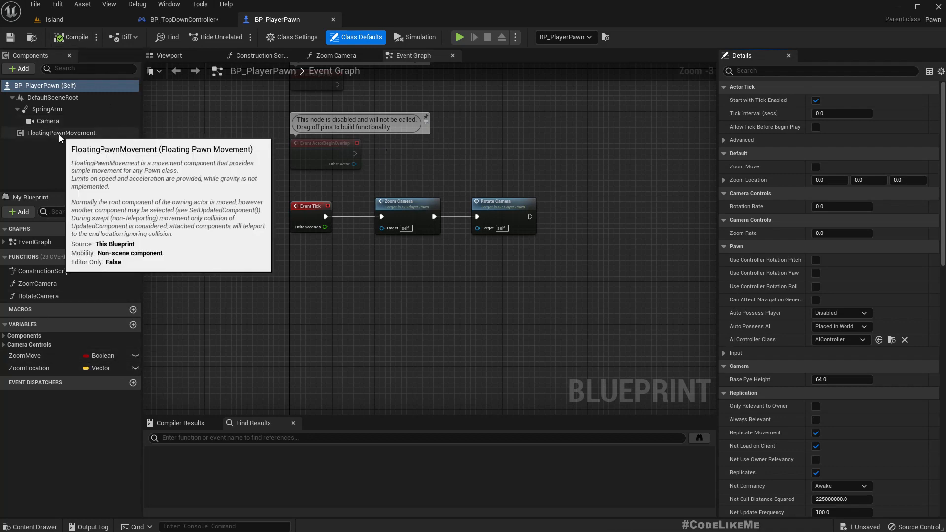
left_click(61, 133)
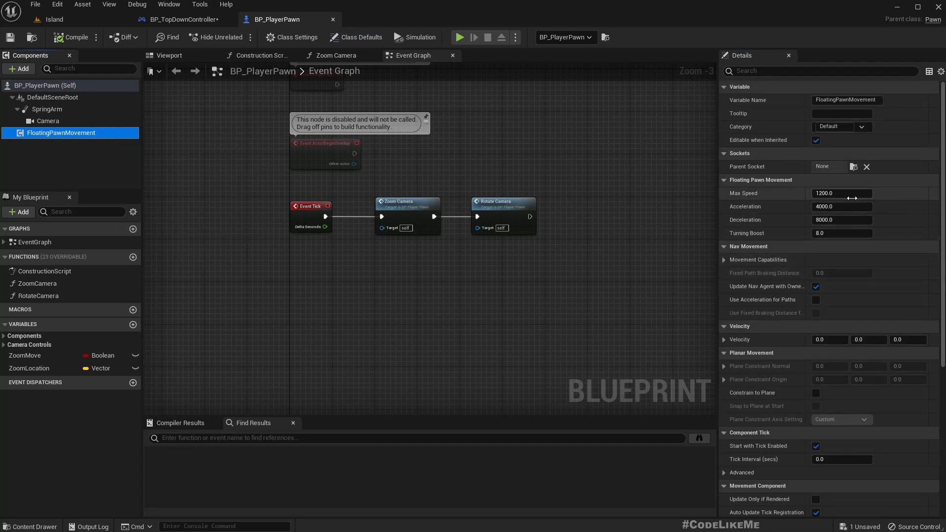
left_click(840, 193)
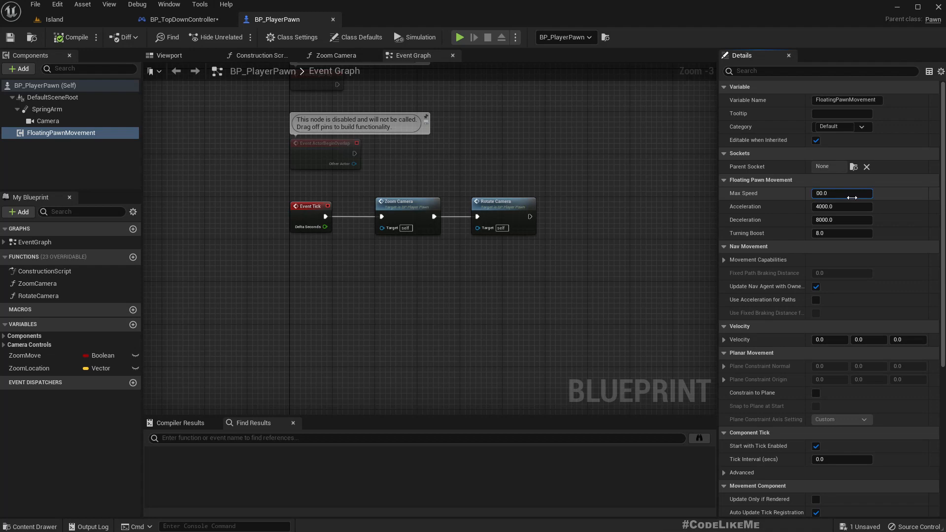
Set the pawn's Max Speed to 5000 and play the Island level to test it
type("5000.0")
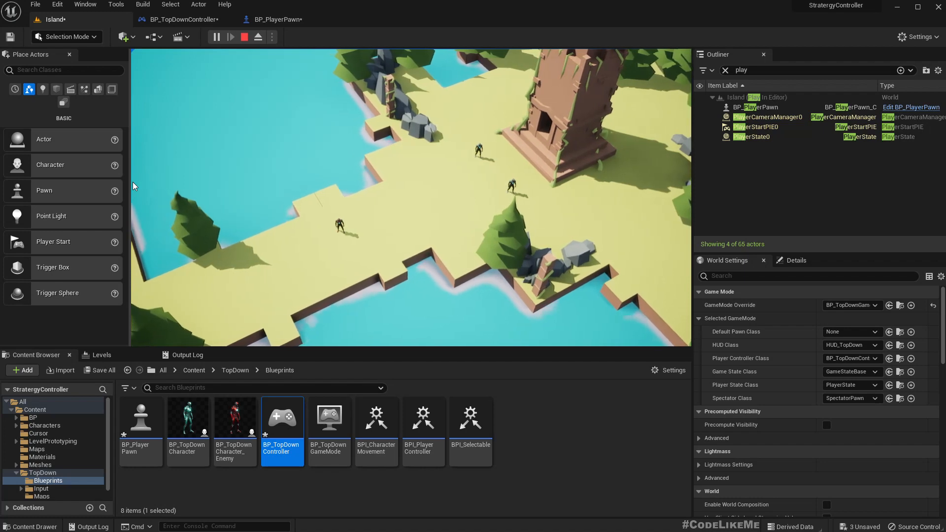
left_click(244, 36)
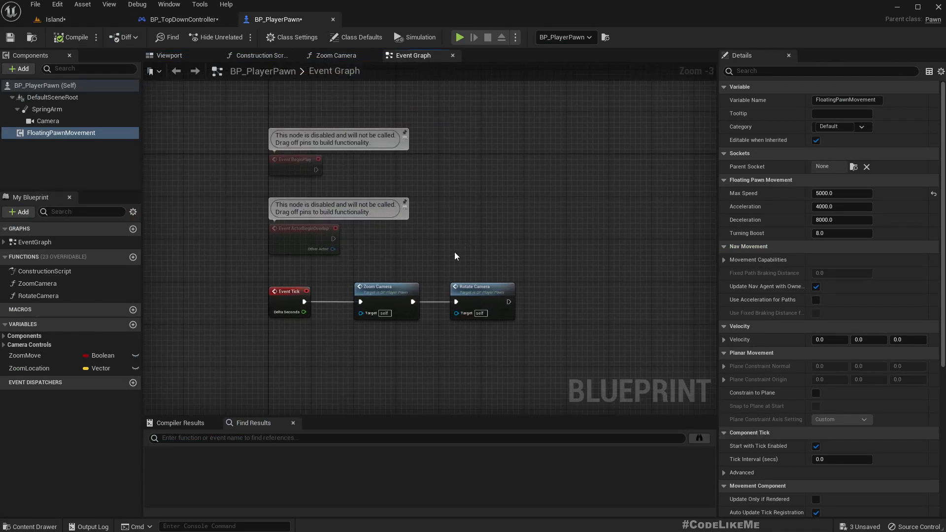
Return to the TopDown controller blueprint and show the Check Mouse Position graph
left_click(182, 19)
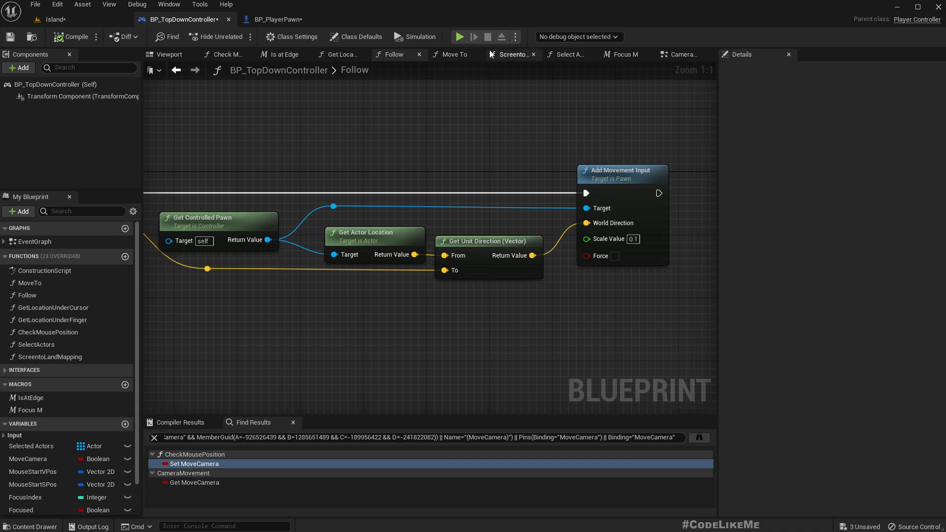
mouse_move(339, 55)
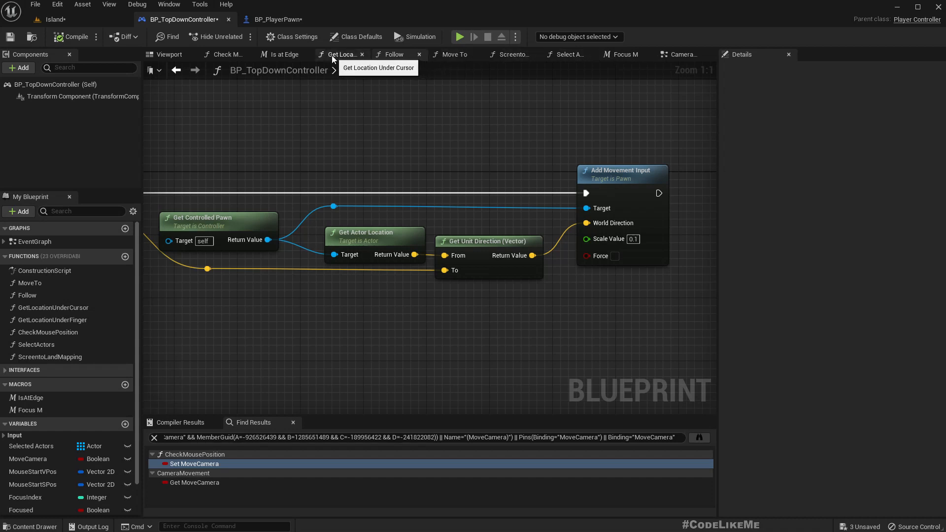
left_click(393, 53)
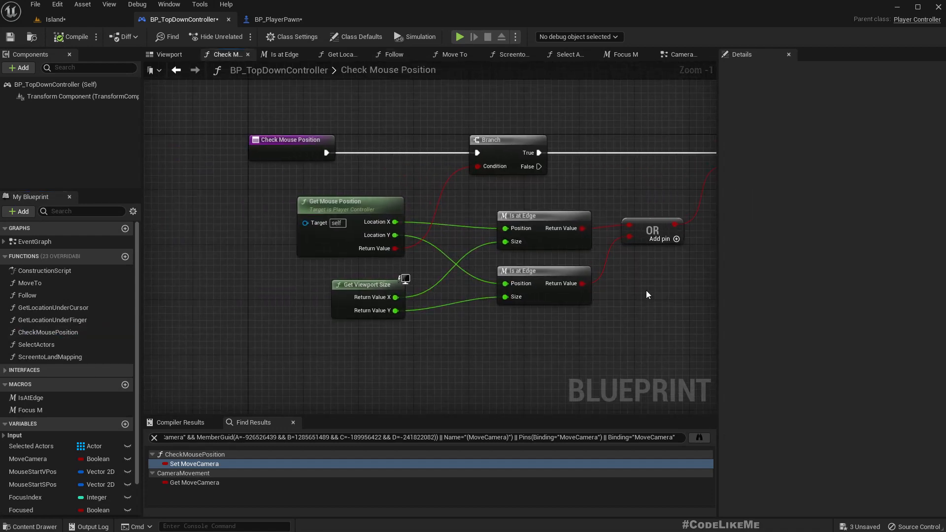
mouse_move(537, 216)
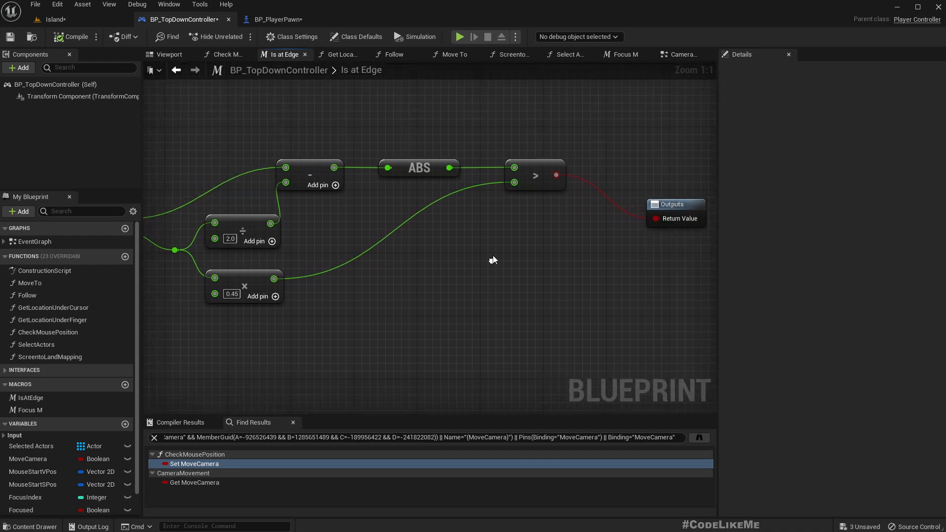
Rename the Is at Edge macro's second float output to DistancetoEdge
left_click_drag(449, 167, 494, 232)
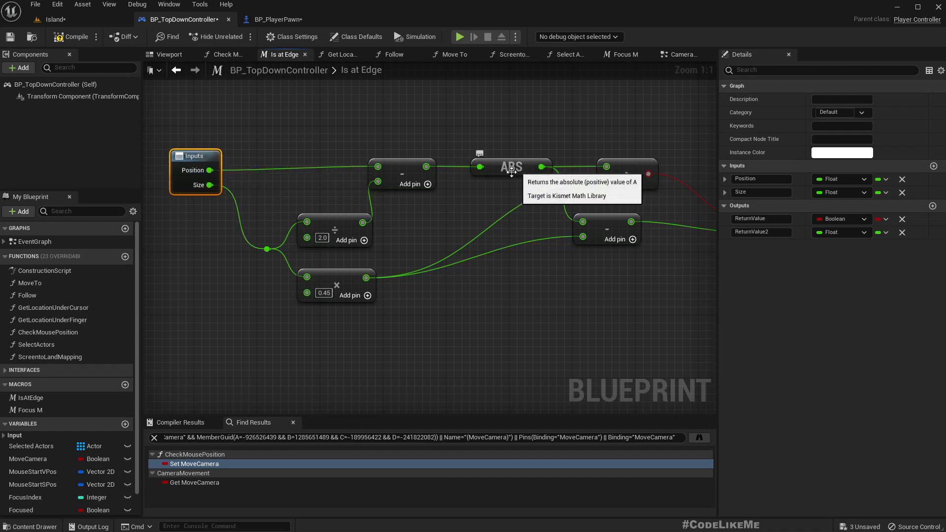
mouse_move(211, 170)
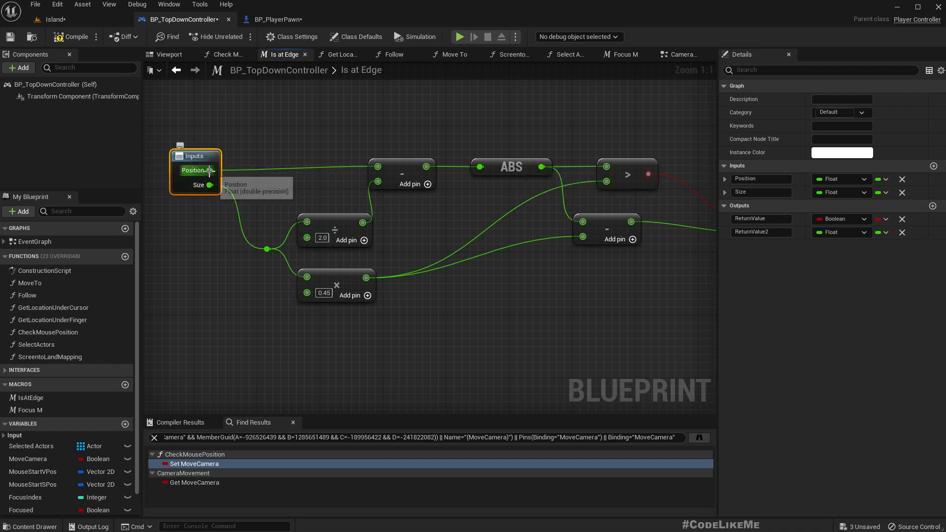
mouse_move(652, 356)
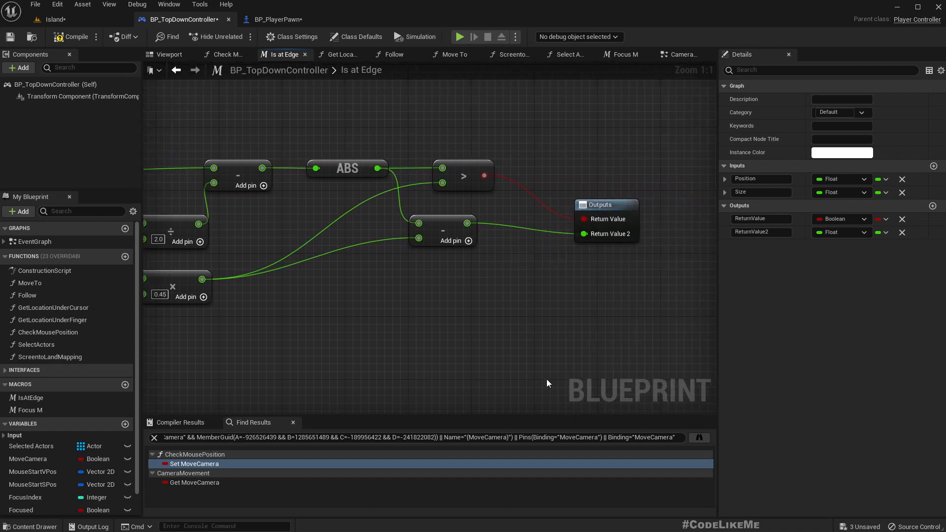
left_click(760, 232)
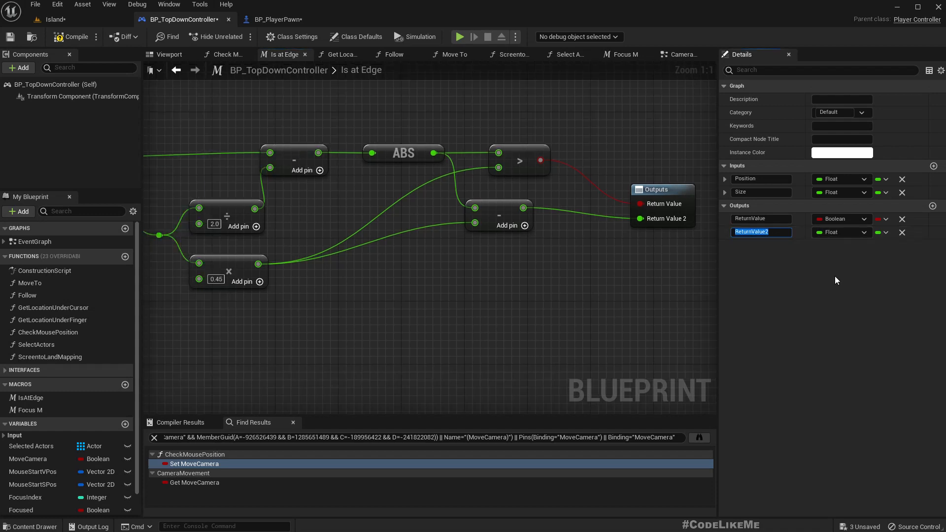
type("D")
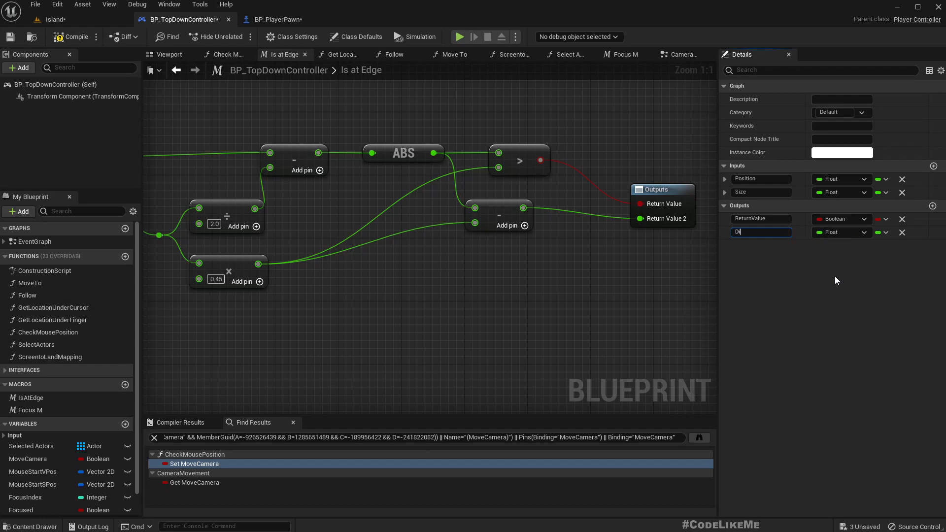
type("istancetoEdge")
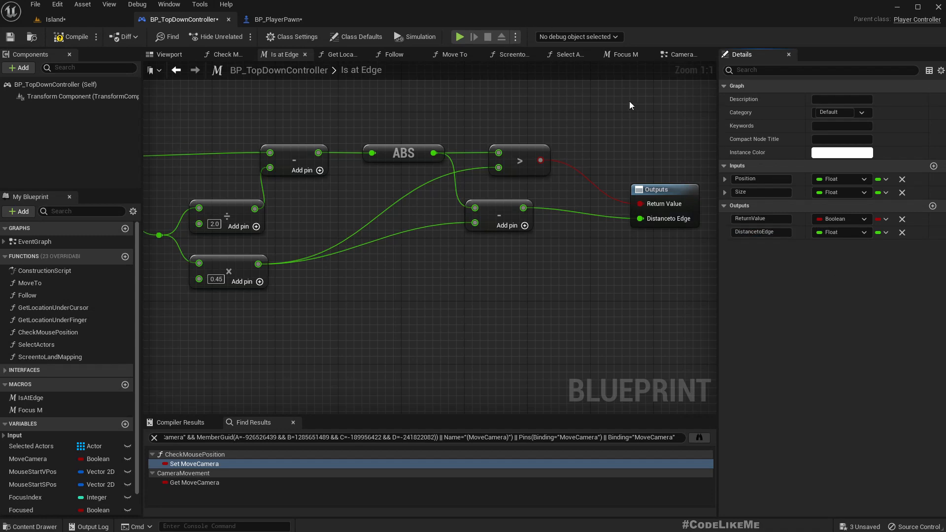
mouse_move(453, 55)
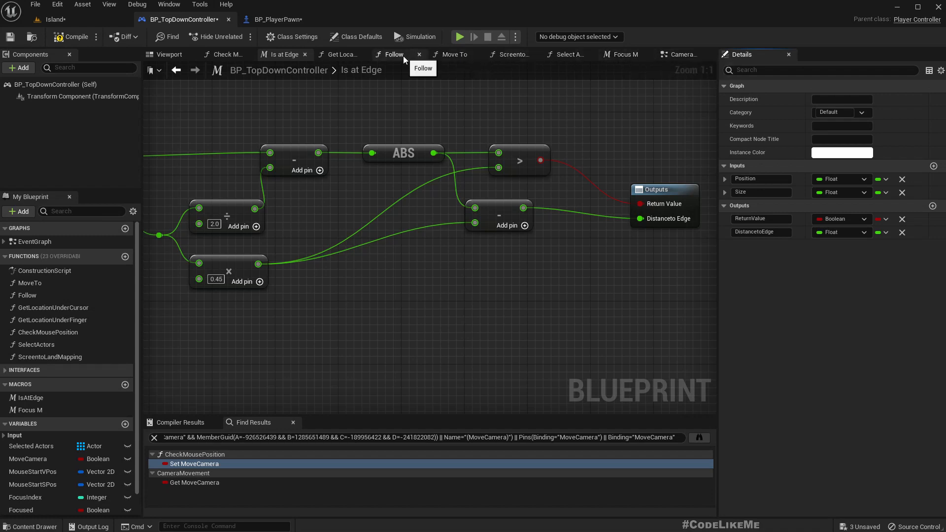
left_click(226, 54)
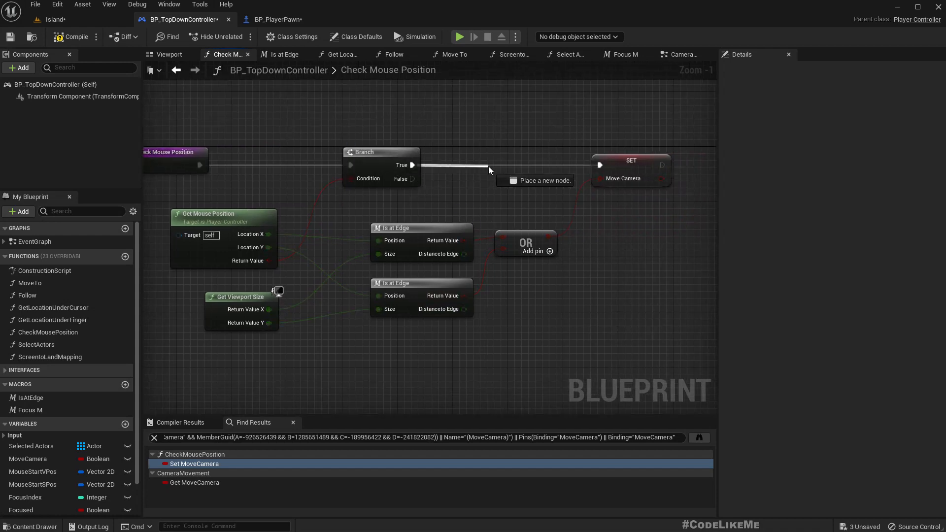
Insert a Print String after Branch True with an Append node feeding its string
left_click(541, 179)
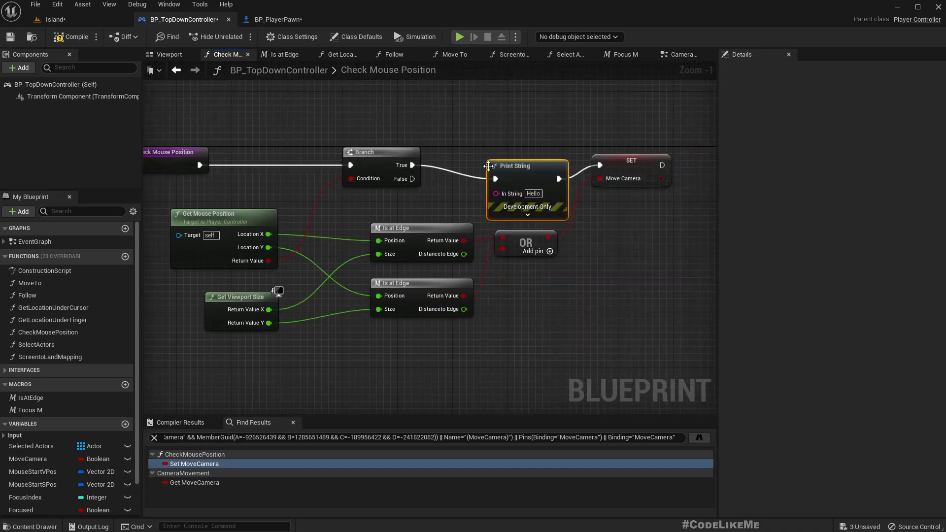
scroll("down", 3)
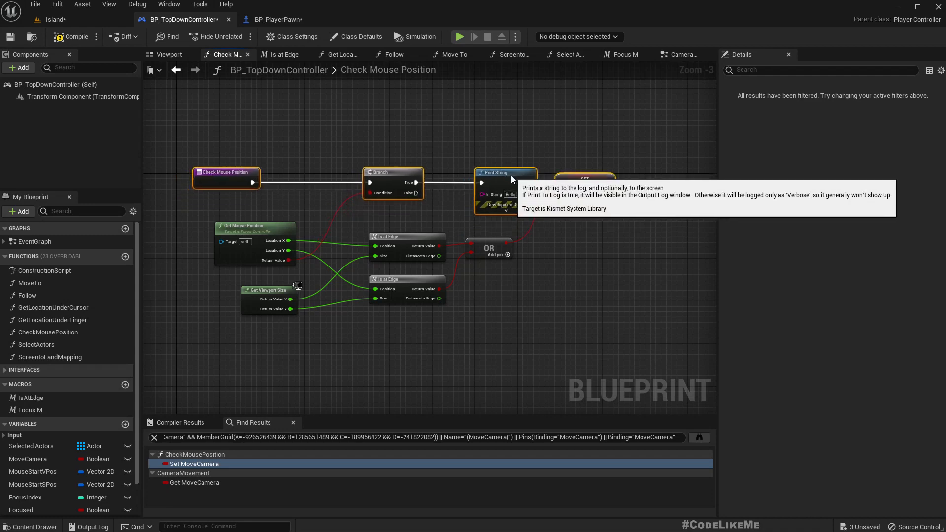
left_click(689, 179)
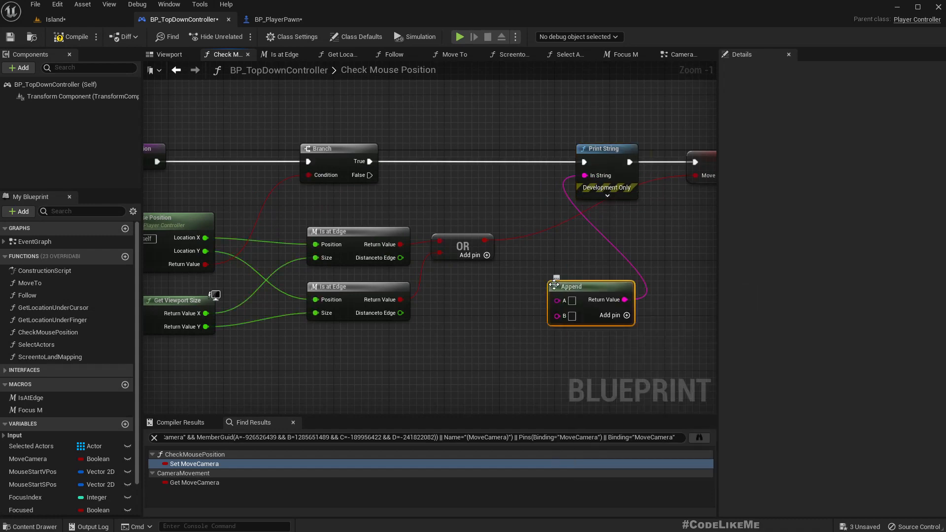
mouse_move(402, 257)
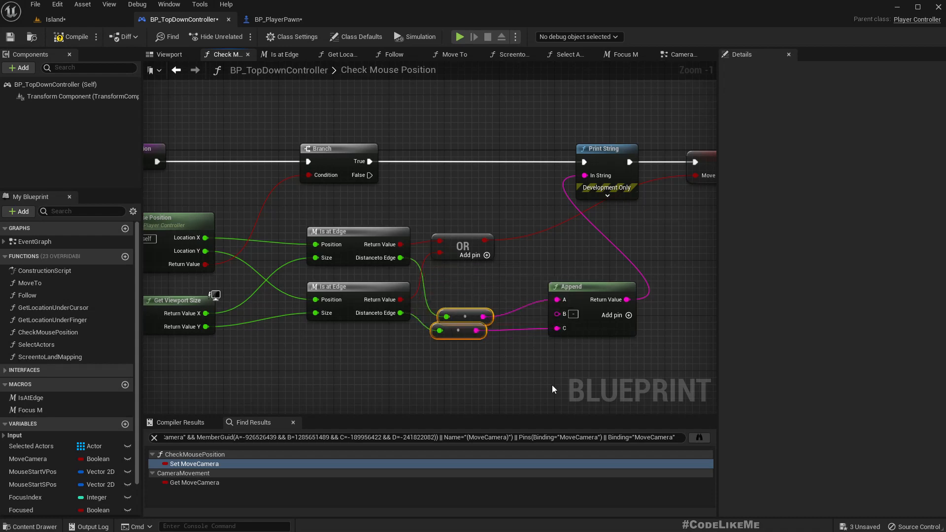
mouse_move(53, 19)
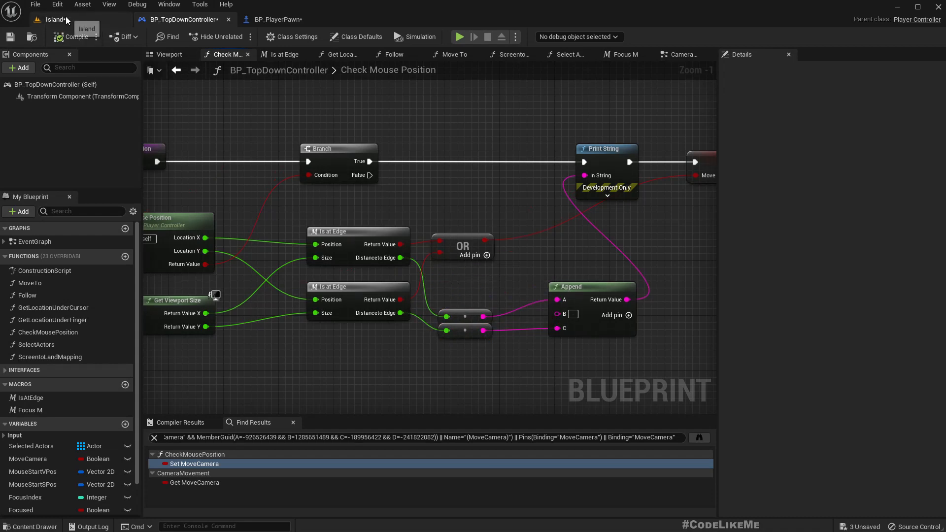
Switch to the Island level to test the edge distance print
left_click(458, 37)
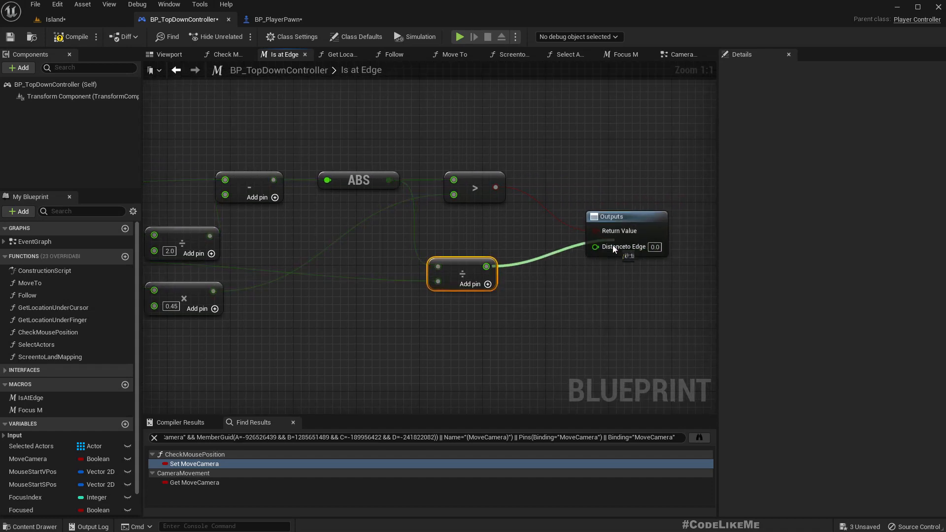
Test in the Island level, then return to the controller's Check Mouse Position graph
left_click(55, 19)
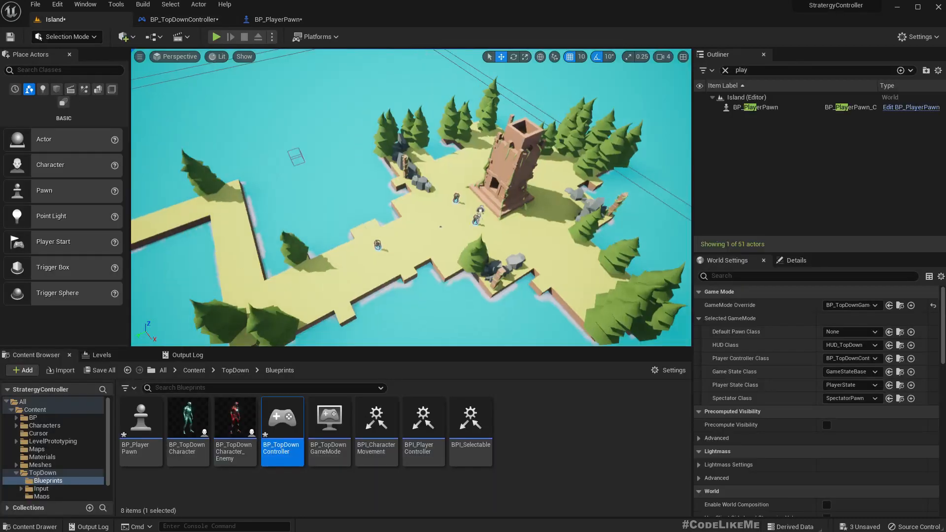
left_click(217, 37)
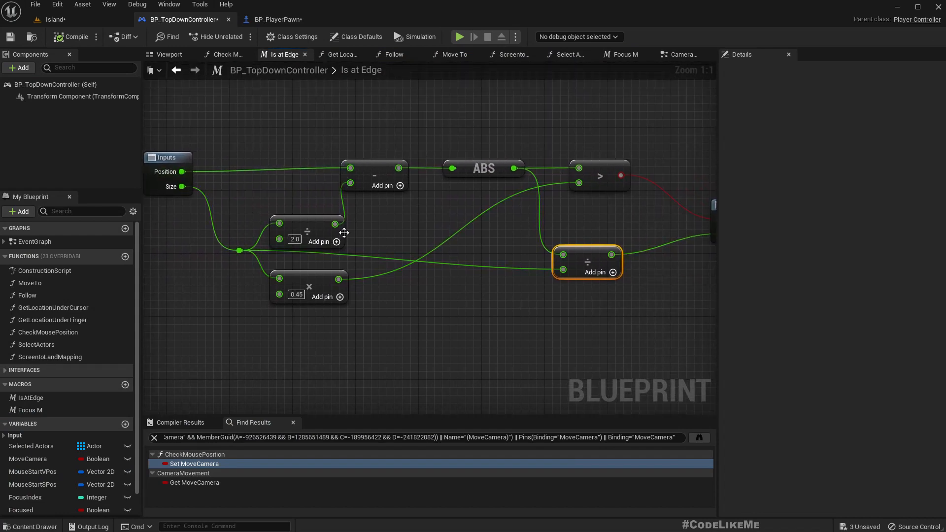
mouse_move(319, 233)
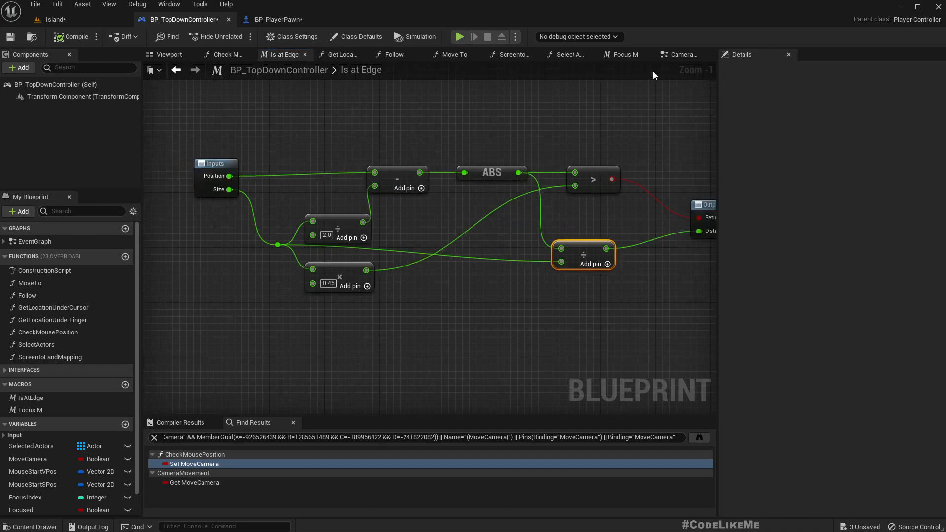
left_click(227, 54)
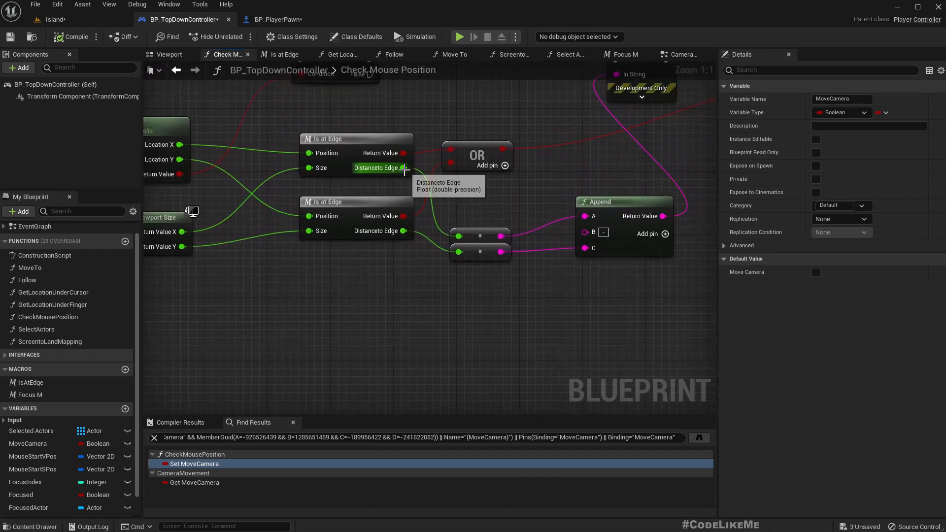
Add both Distanceto Edge values and promote the sum to a new ControlSpeed variable
left_click_drag(404, 167, 500, 316)
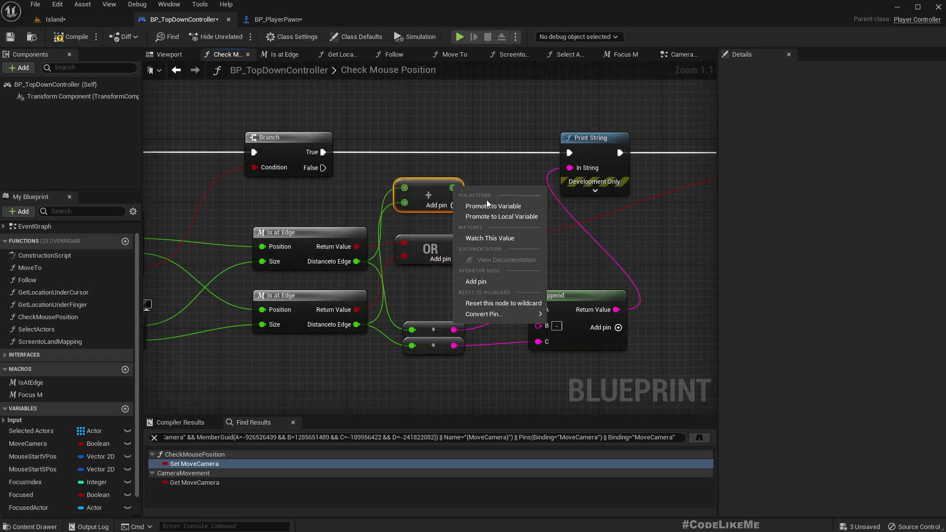
left_click(494, 206)
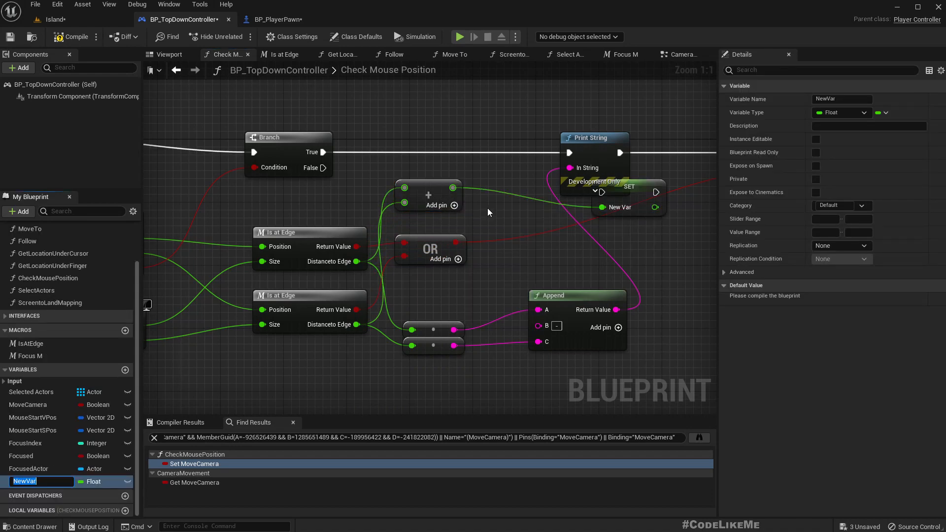
type("ControlSpeed")
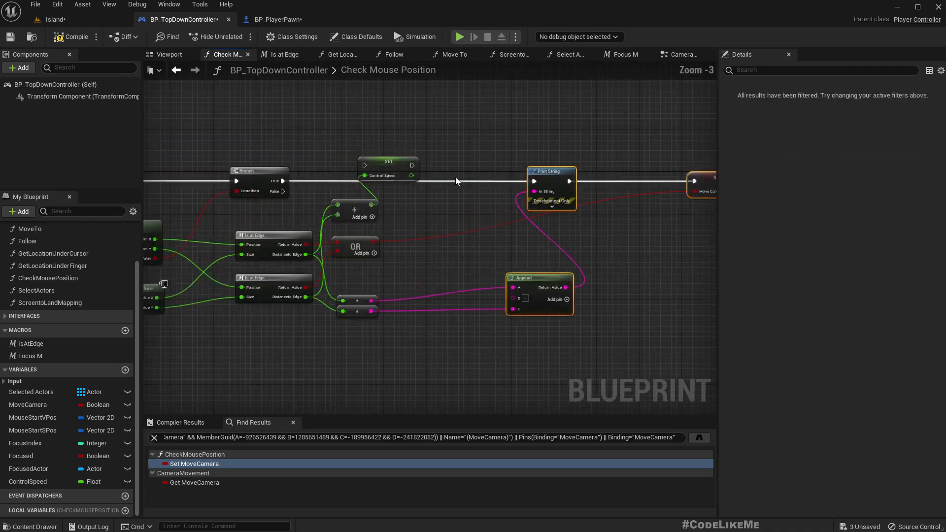
left_click(451, 177)
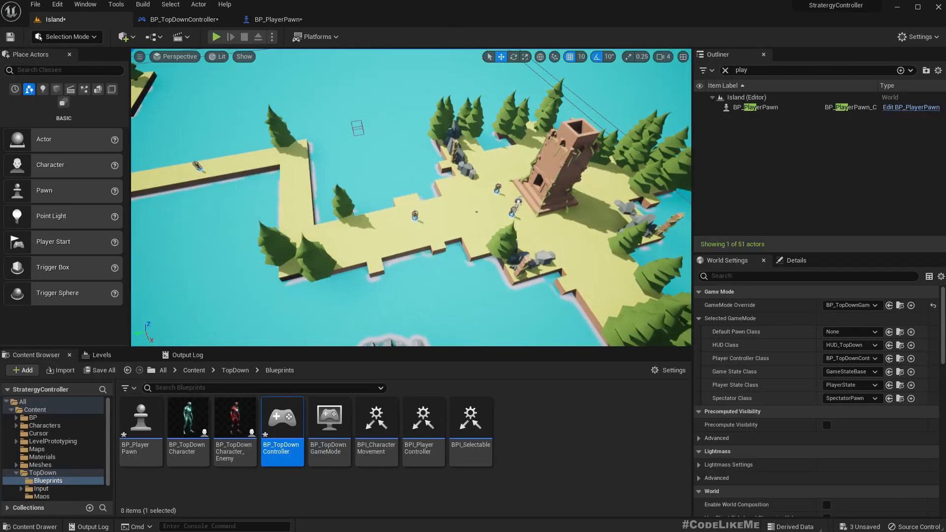
Wire a float Add of both Is at Edge Distance to Edge outputs into Set ControlSpeed before Print String
left_click(217, 36)
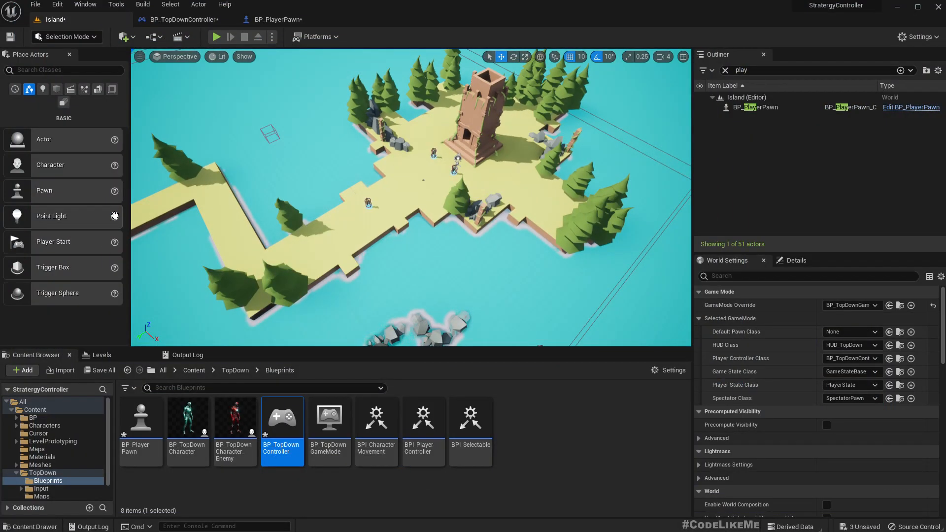
left_click(278, 19)
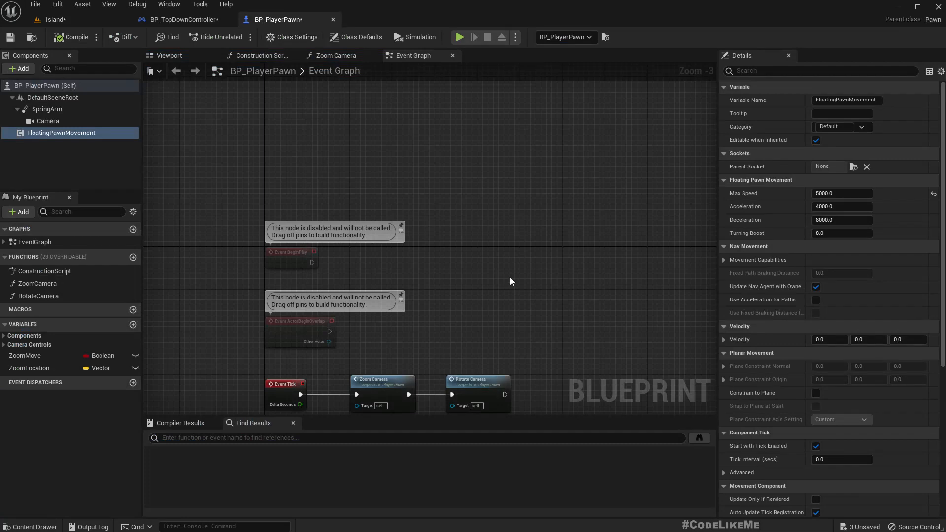
left_click(179, 19)
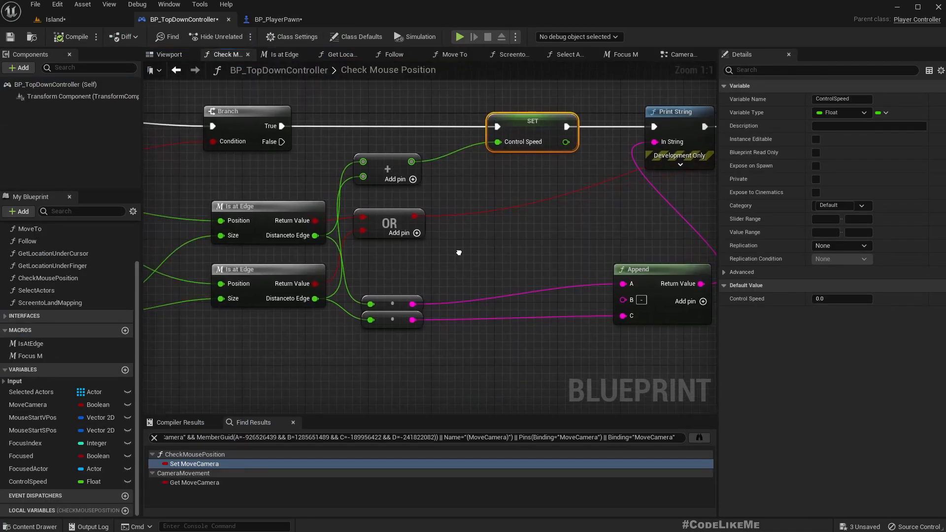
scroll("down", 3)
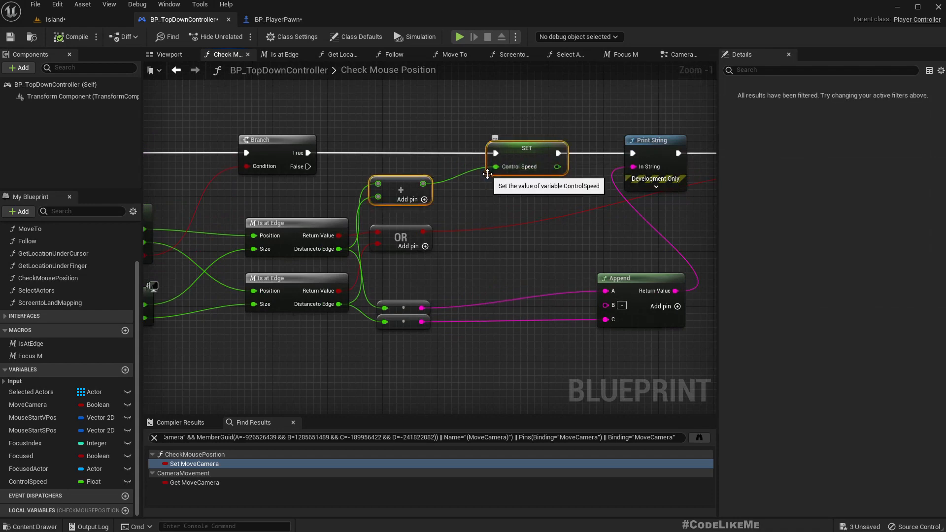
scroll("down", 3)
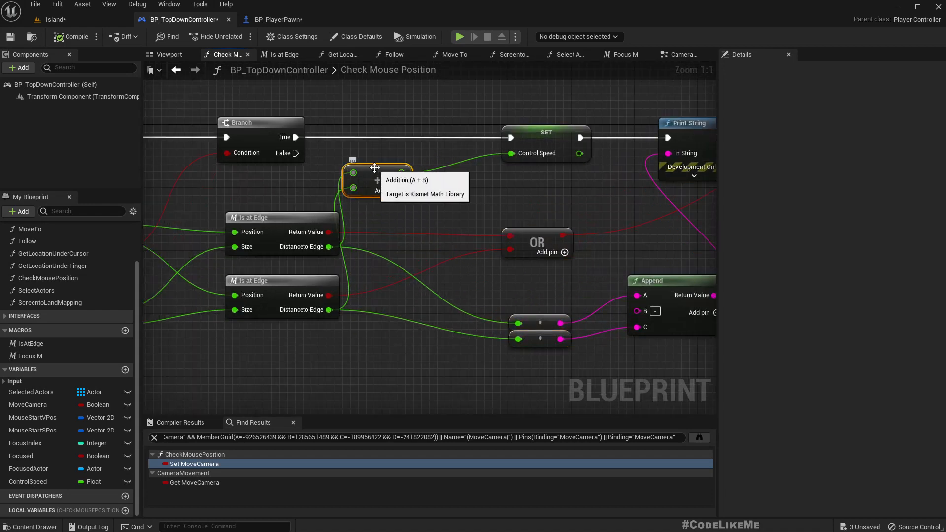
In the Is at Edge macro, subtract 0.45 from the division result
left_click(281, 54)
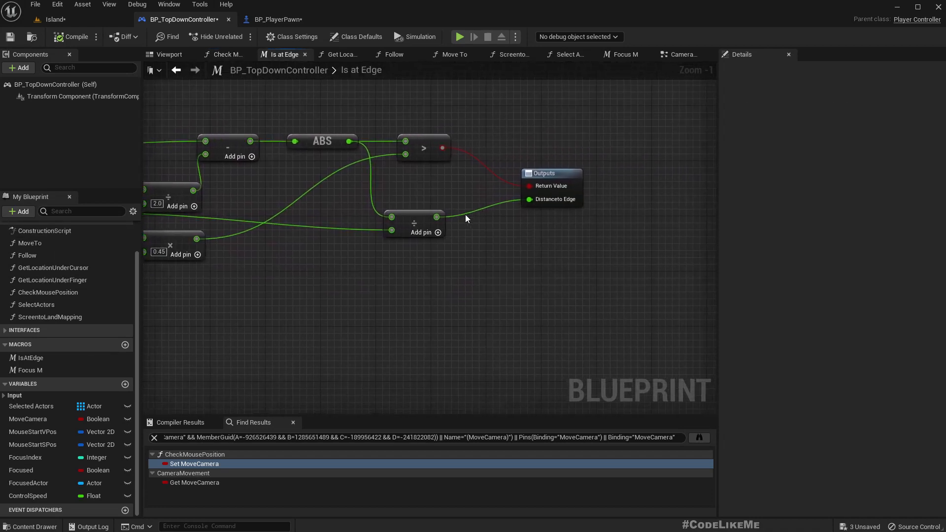
left_click_drag(434, 217, 482, 262)
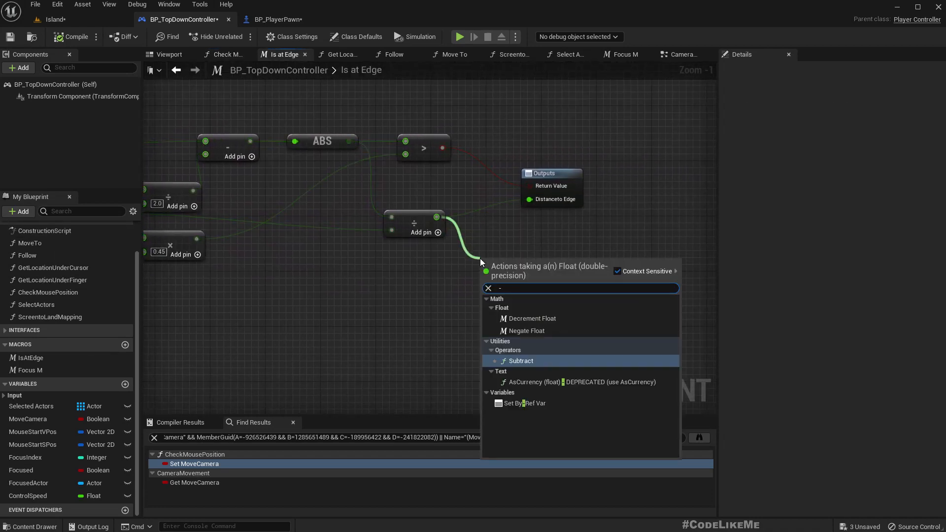
left_click(520, 361)
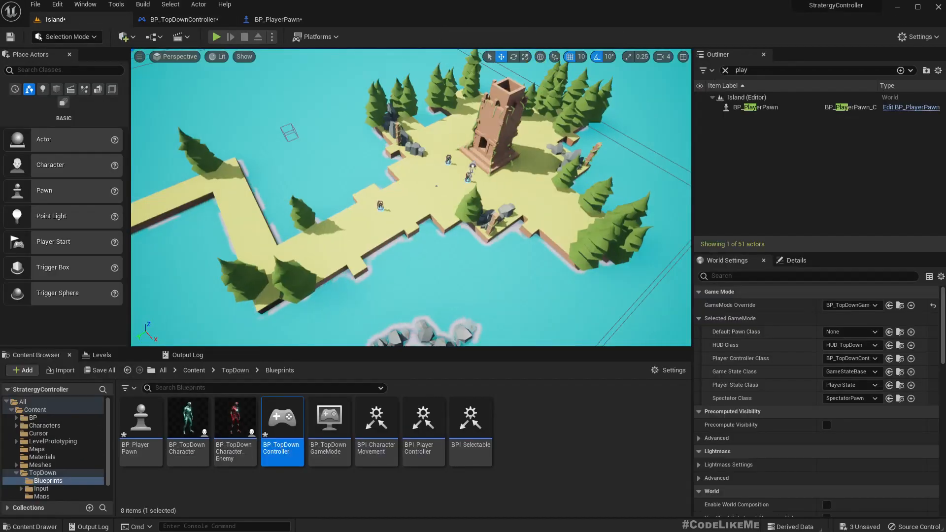
left_click(216, 37)
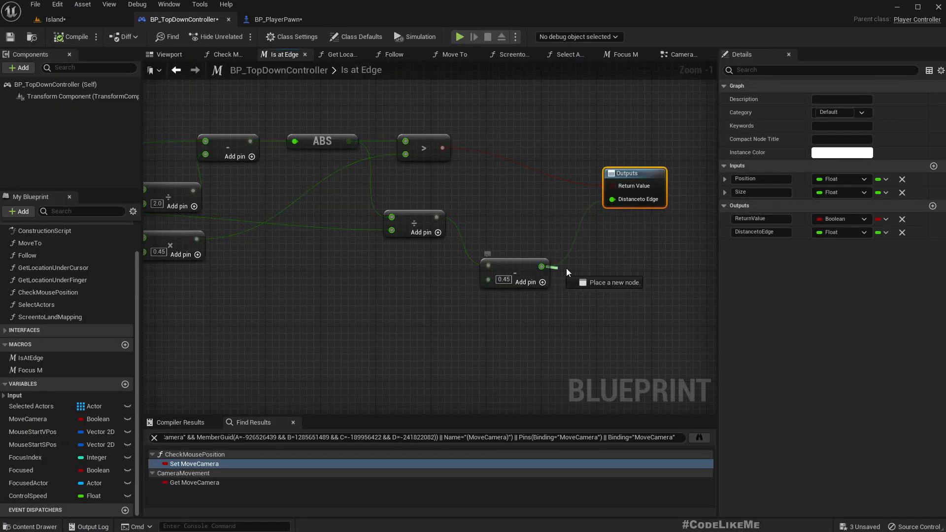
Multiply the subtracted value by 100.0 and feed it to Distance to Edge
left_click(568, 272)
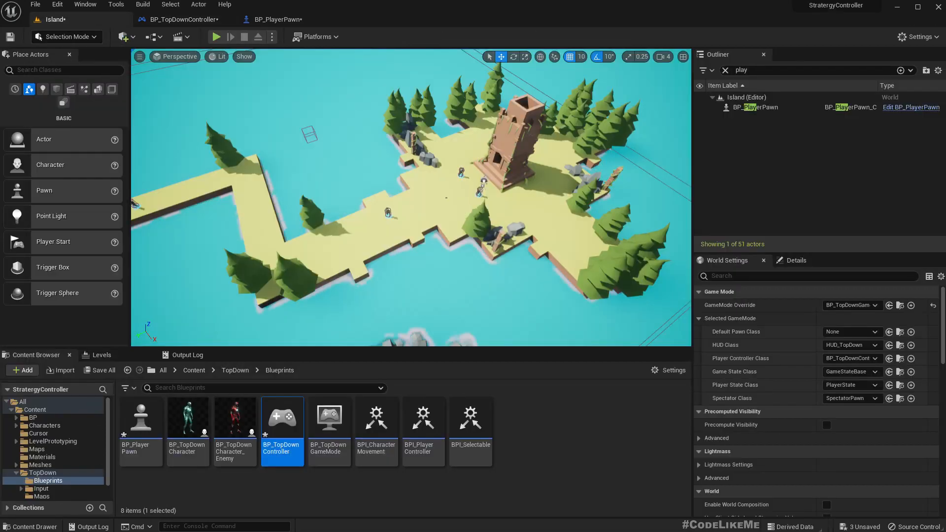
left_click(216, 36)
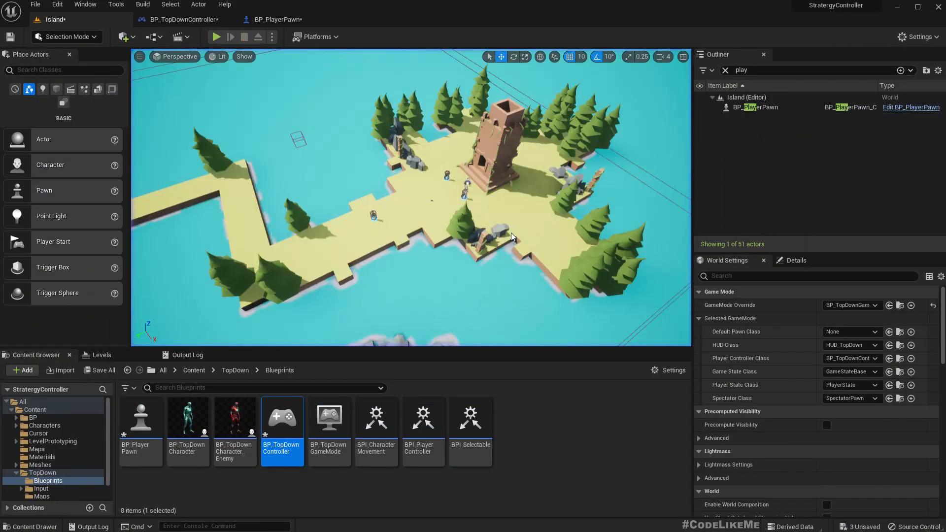
left_click(180, 20)
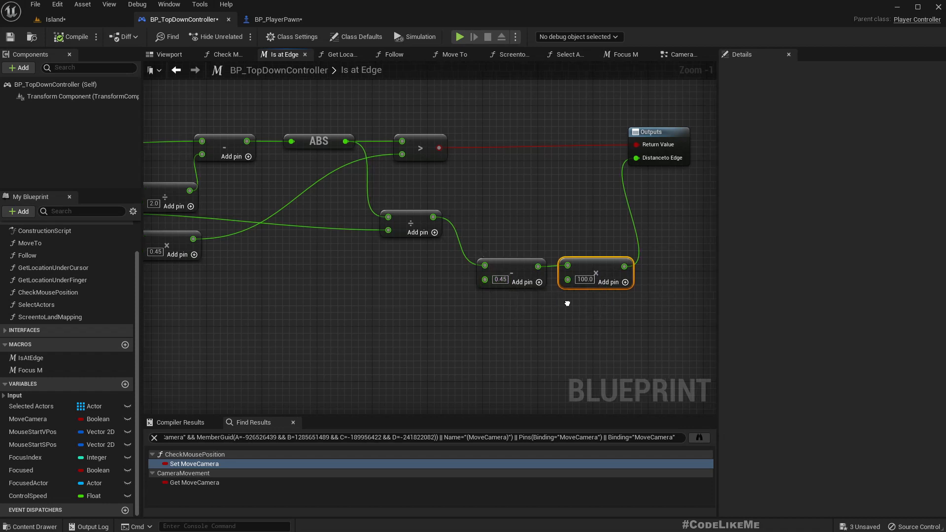
Clamp the multiplied edge distance between 0 and 5.0 before Distance to Edge
left_click_drag(568, 303, 408, 246)
type("clamp")
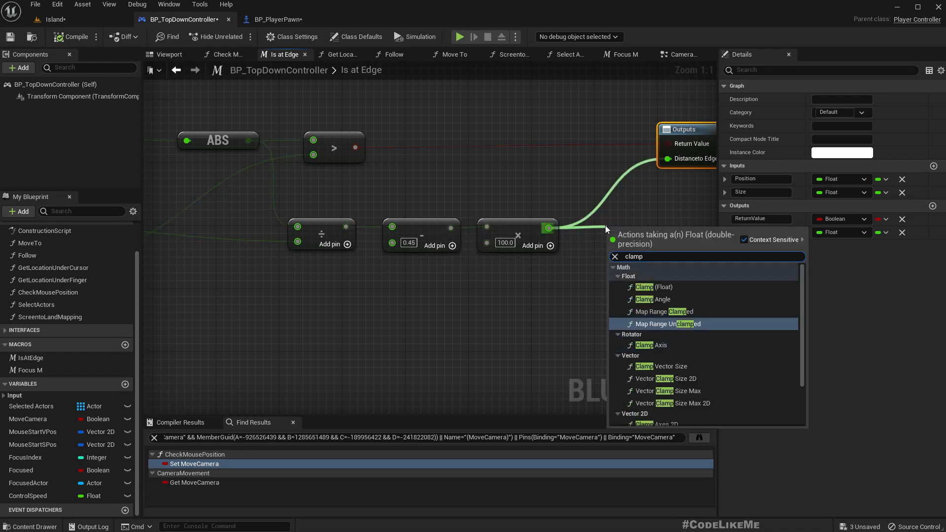
left_click(649, 287)
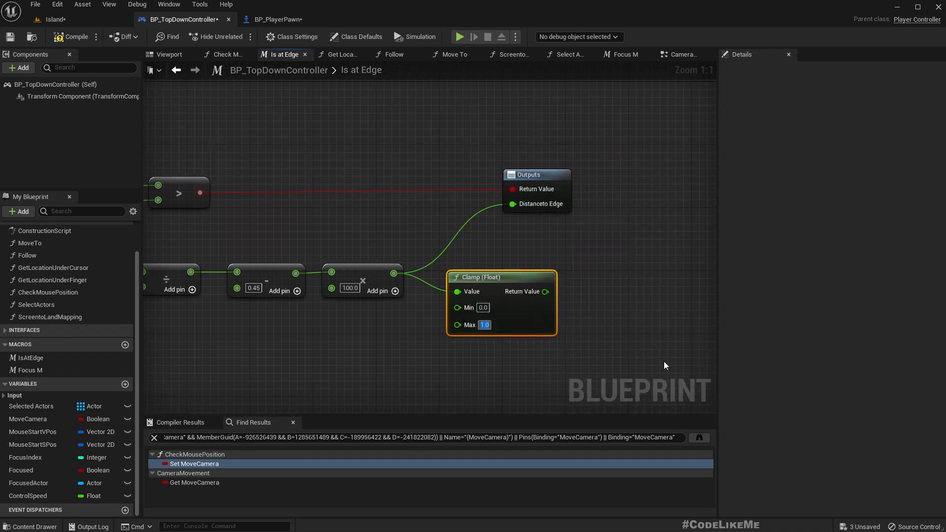
type("5.0")
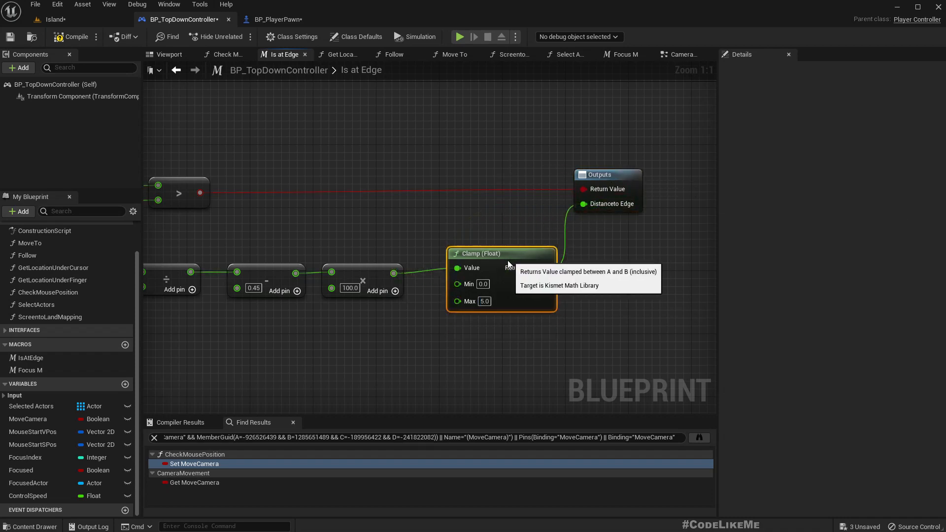
mouse_move(542, 127)
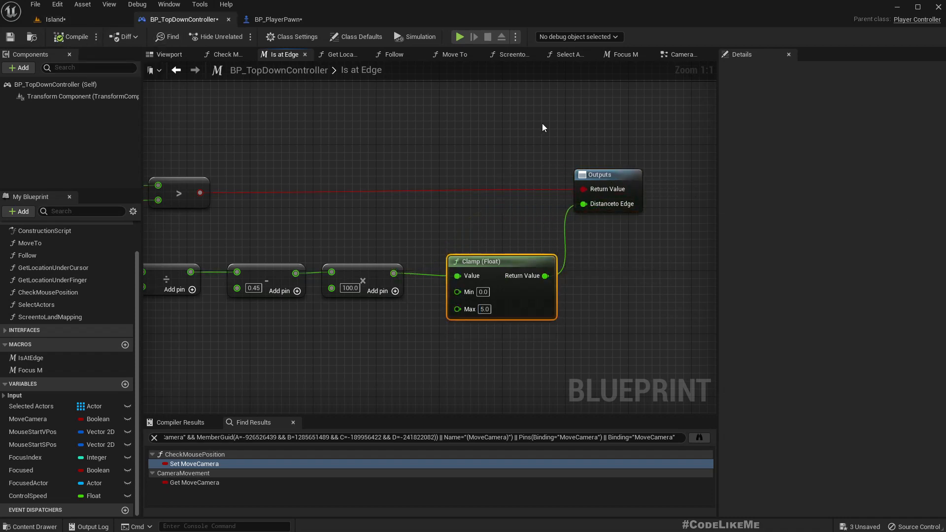
mouse_move(605, 80)
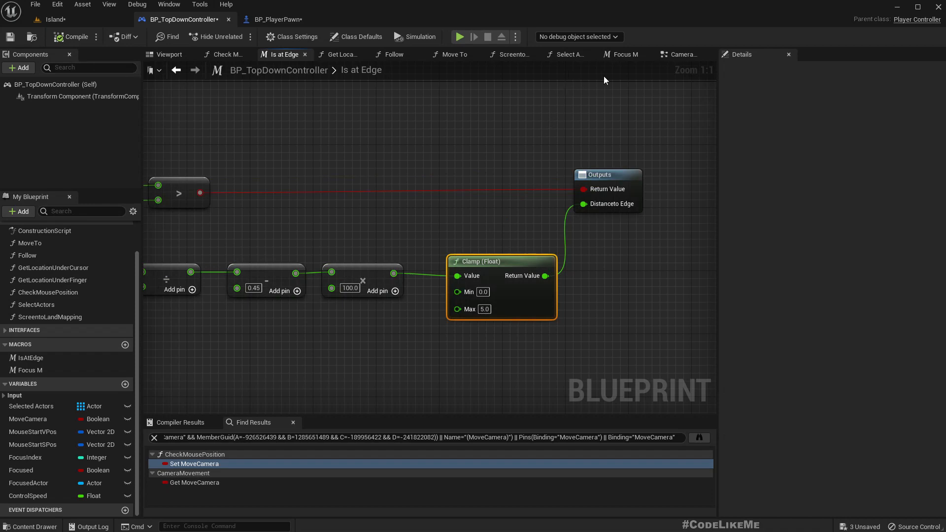
mouse_move(403, 74)
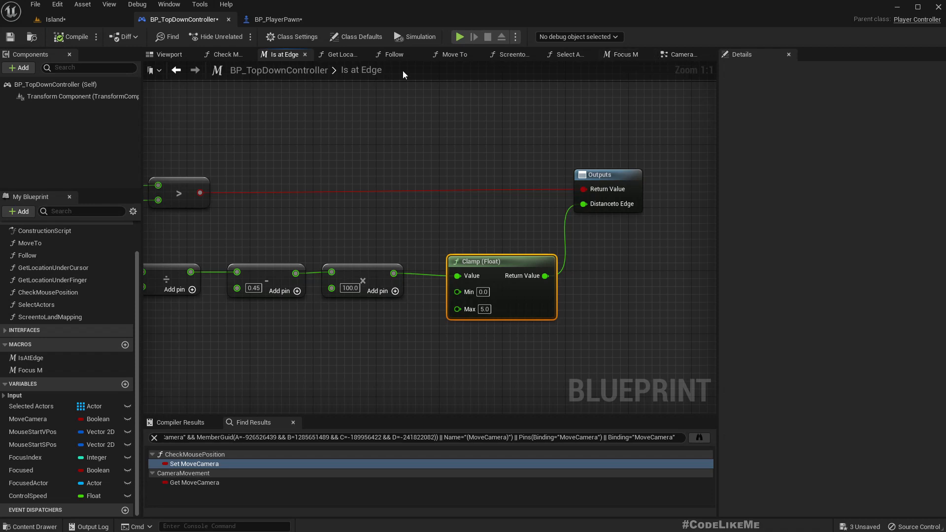
left_click(681, 54)
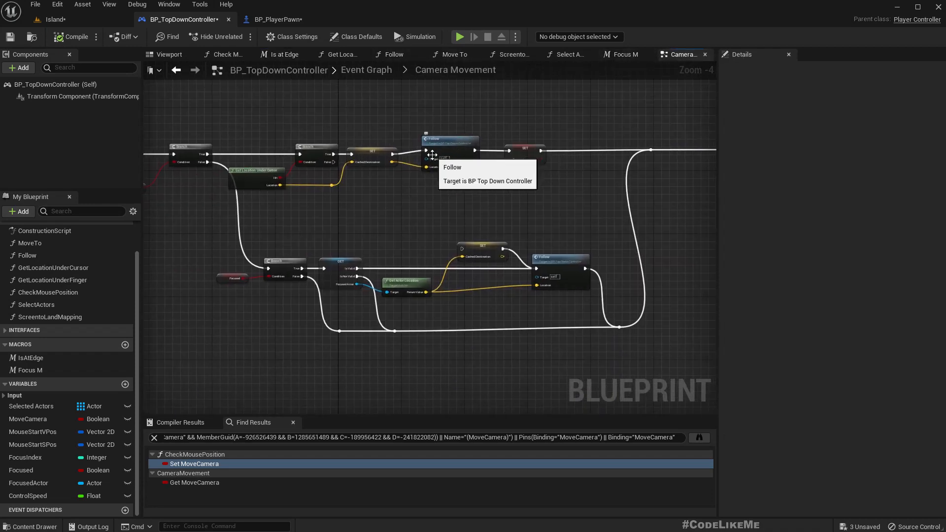
Place a Control Speed getter in the Follow function graph
left_click(393, 54)
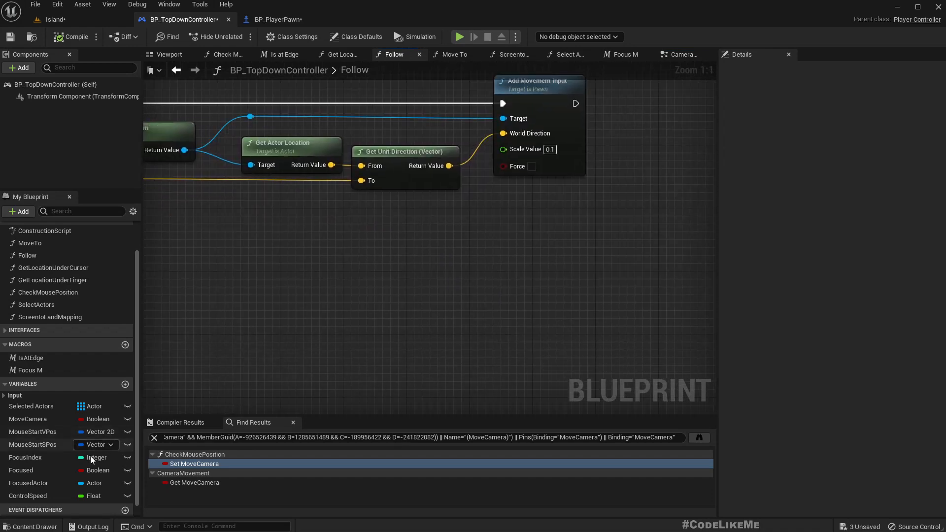
left_click(28, 496)
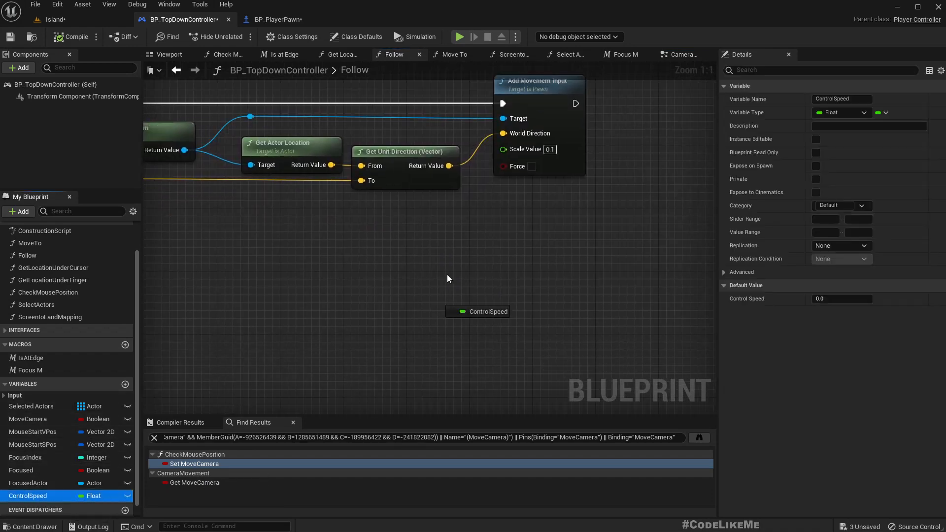
left_click_drag(478, 311, 383, 216)
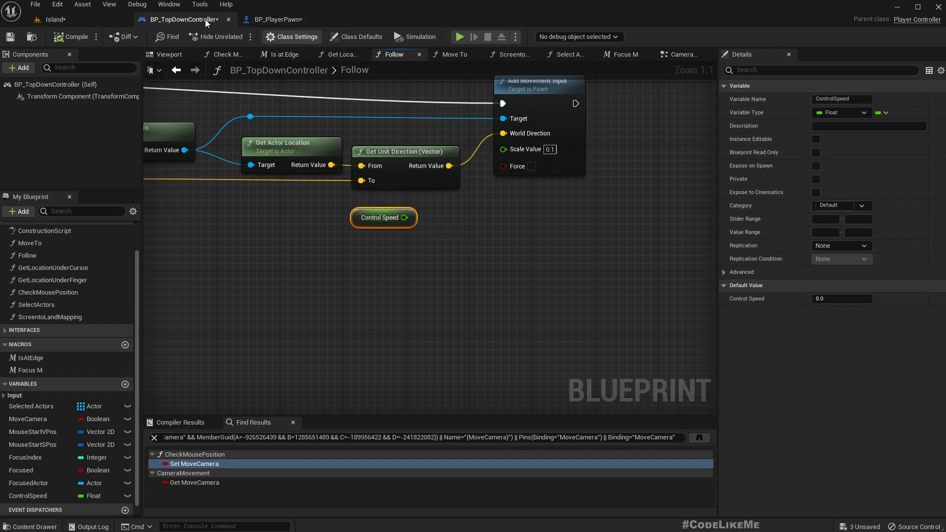
left_click(278, 18)
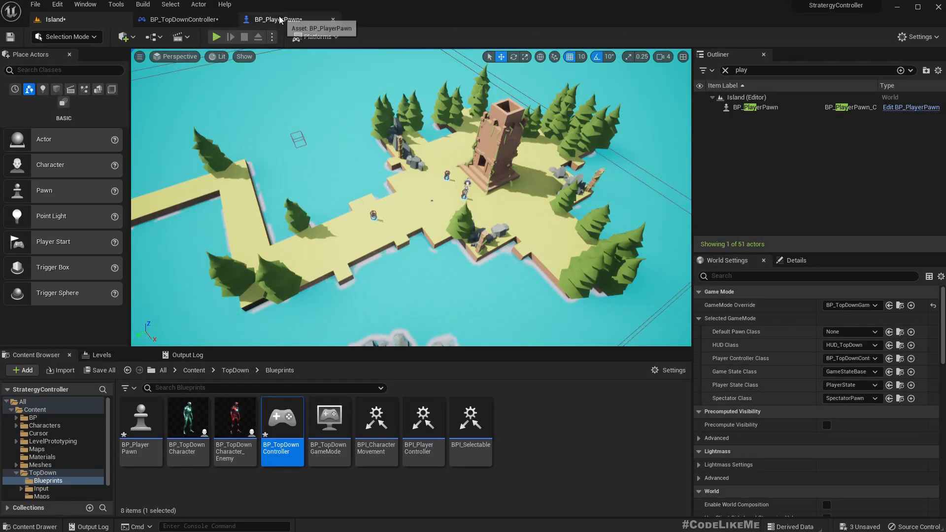
Multiply Control Speed by 1.0 and feed it into Add Movement Input's Scale Value
left_click(182, 19)
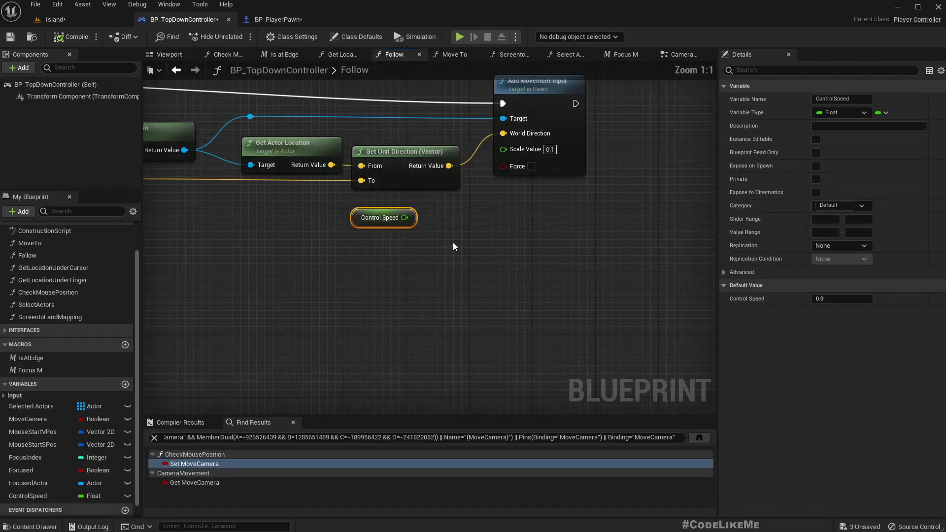
left_click_drag(403, 217, 461, 222)
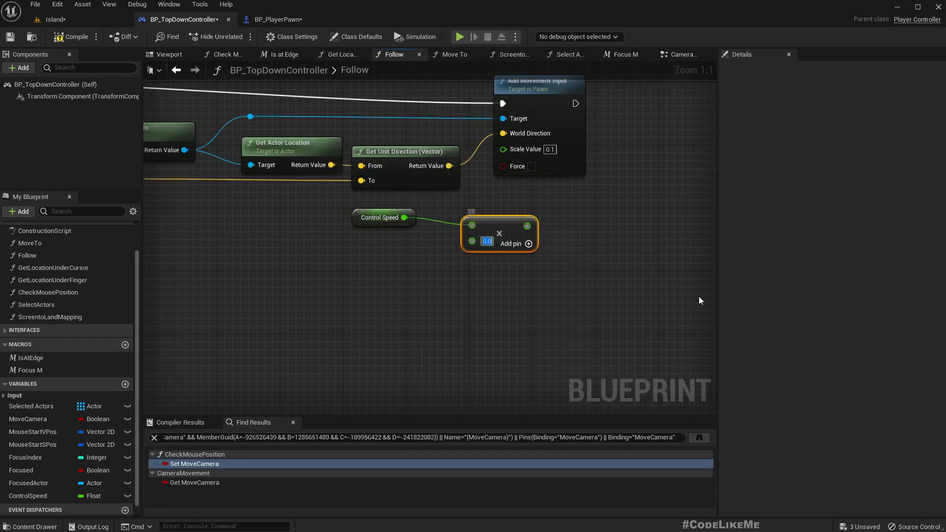
type("1.0")
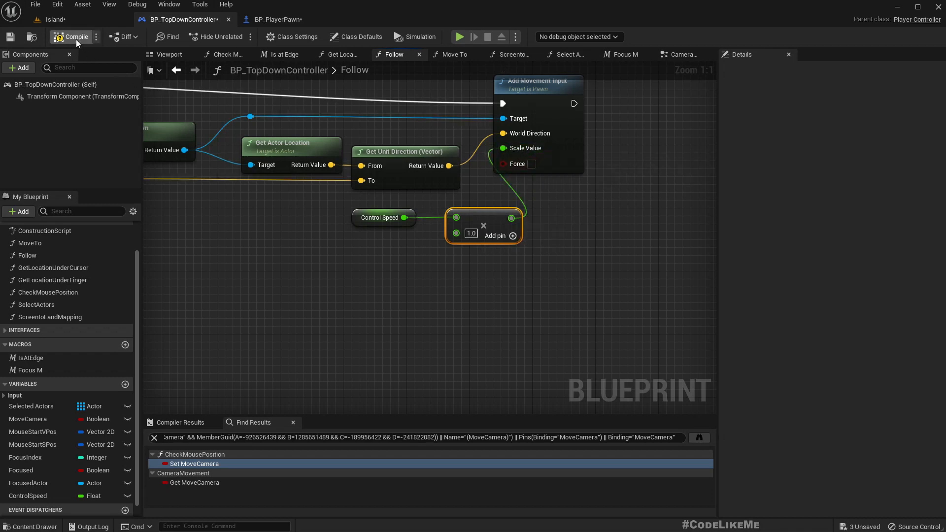
Compile the controller and play the Island level to test edge scrolling speed
left_click(55, 19)
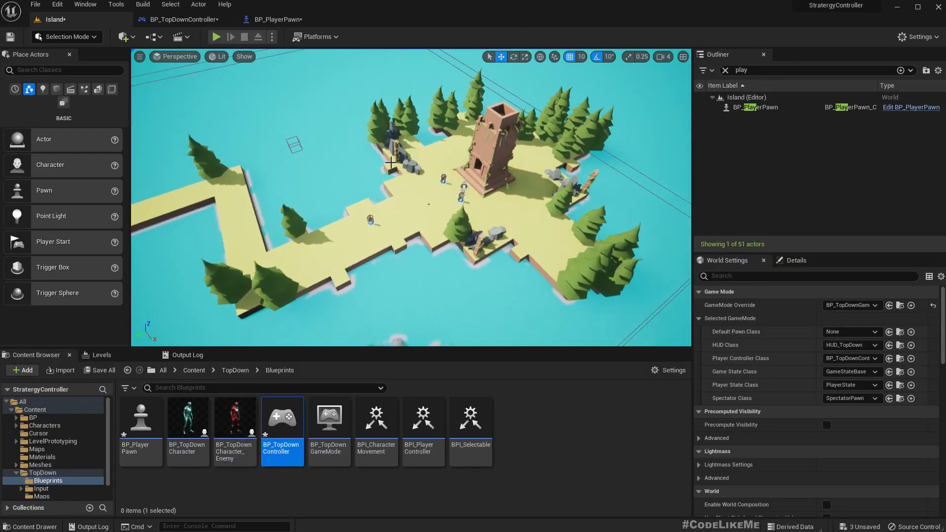
left_click(217, 36)
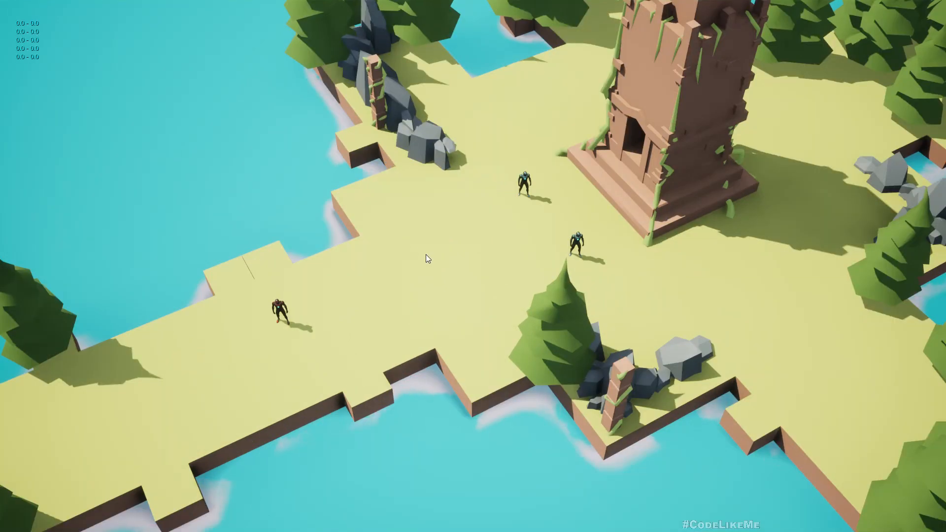
mouse_move(65, 236)
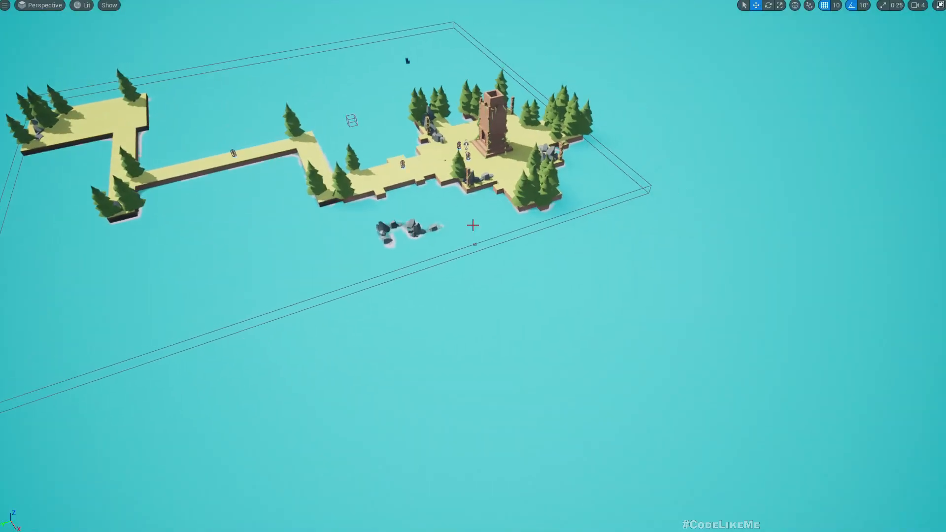
Return to BP_PlayerPawn, select SpringArm (arm length 1400) and view it in the 3D Viewport
left_click(278, 18)
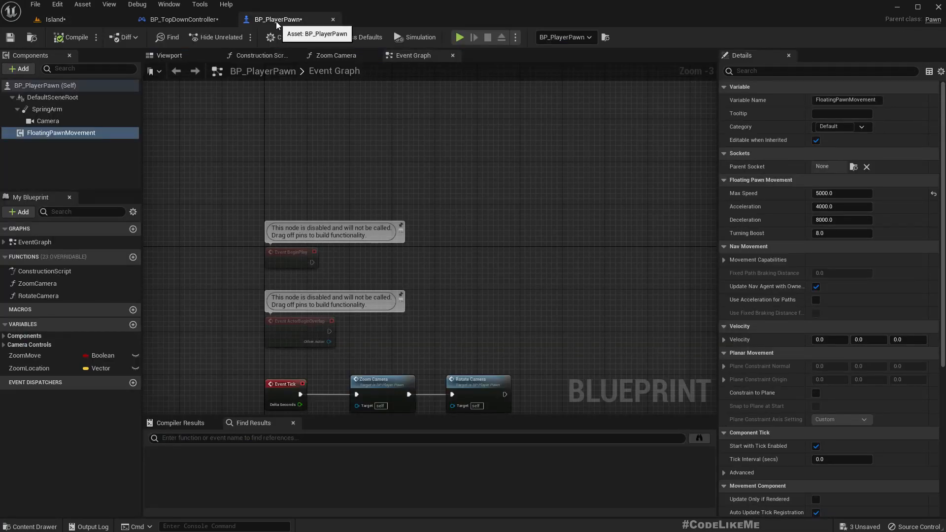
left_click(182, 18)
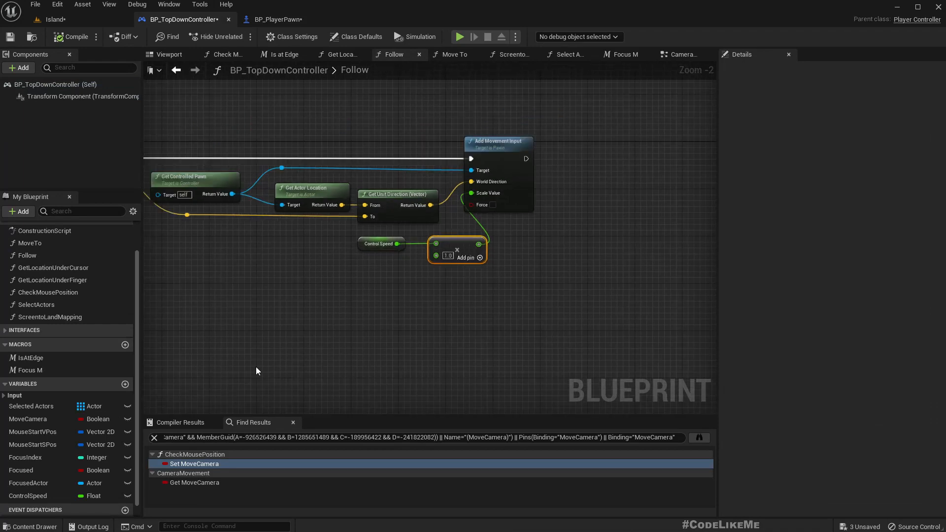
mouse_move(60, 408)
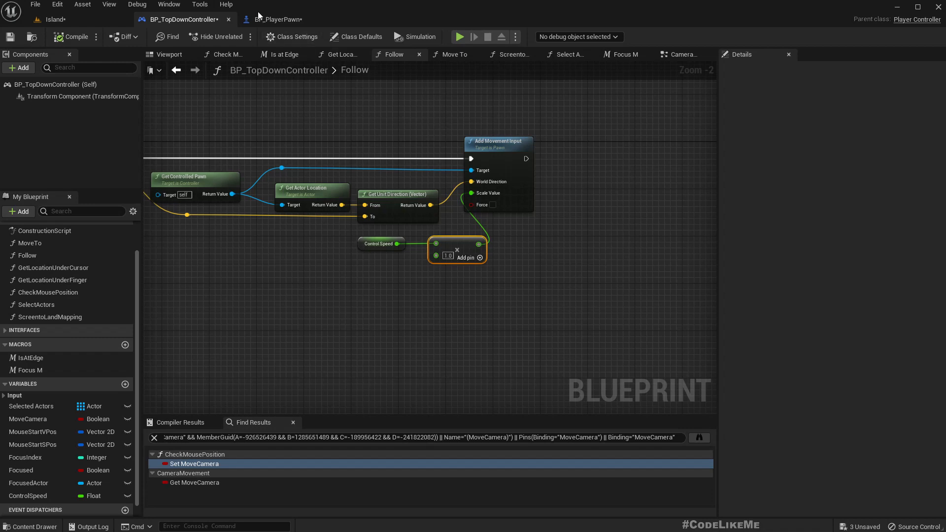
left_click(279, 18)
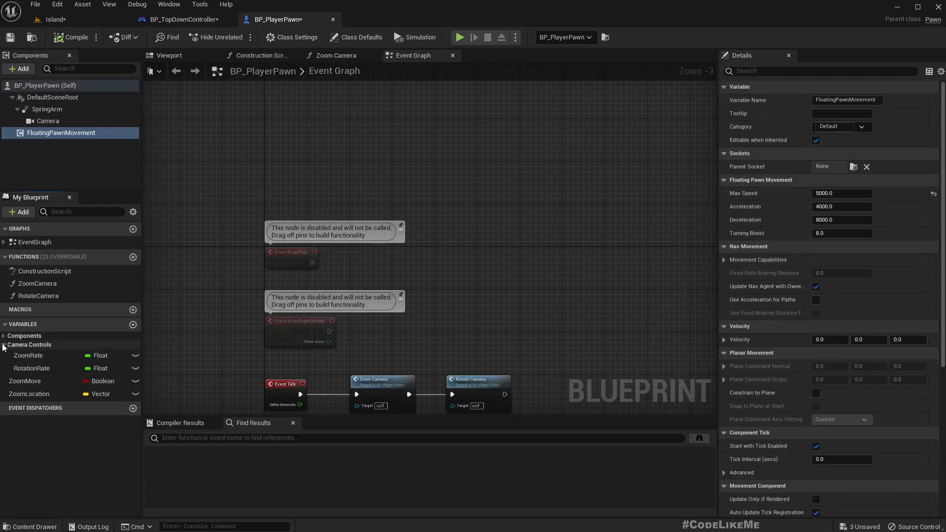
mouse_move(48, 367)
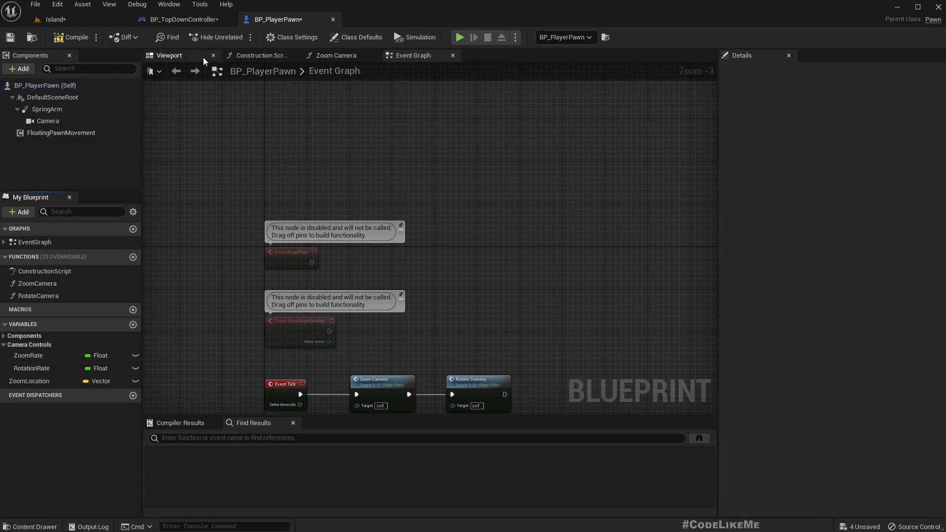
left_click(47, 110)
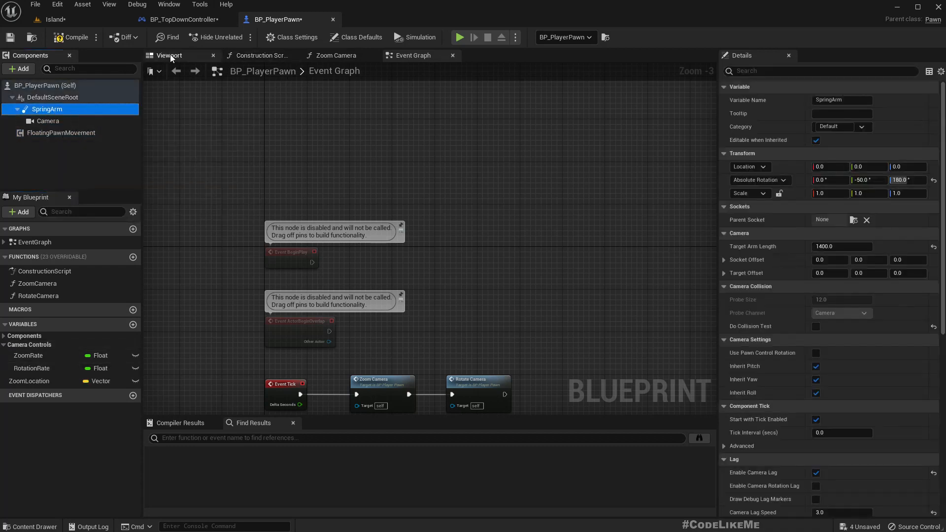
left_click(169, 56)
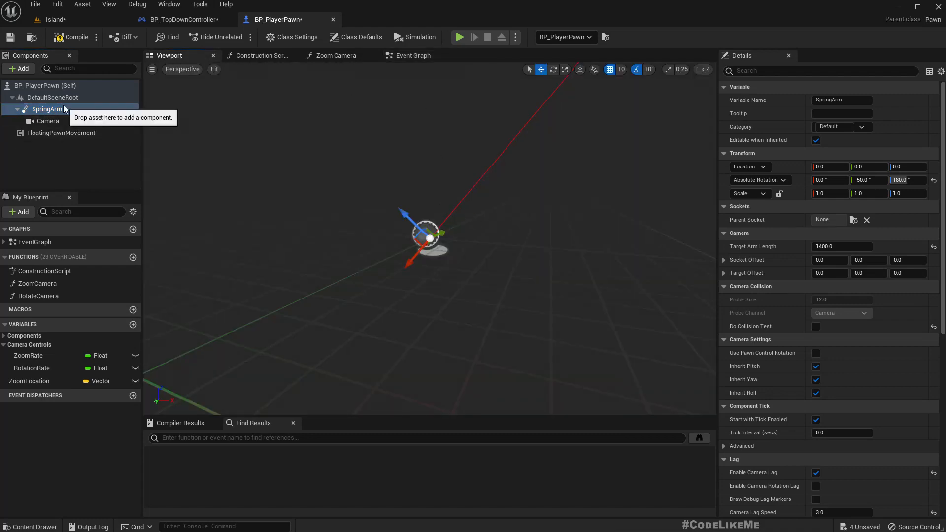
Inspect FloatingPawnMovement's Max Speed 5000 and bring its getter into the Zoom Camera graph
right_click(47, 109)
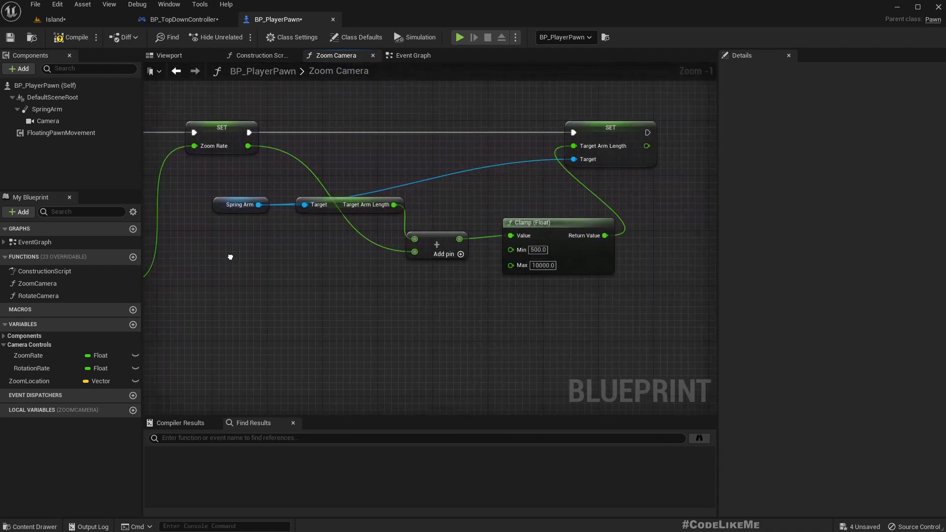
scroll("down", 3)
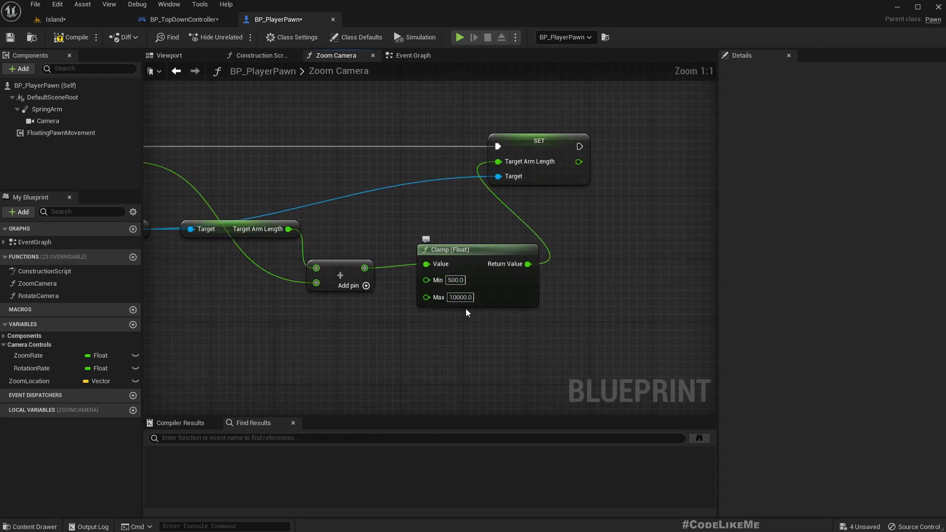
mouse_move(439, 297)
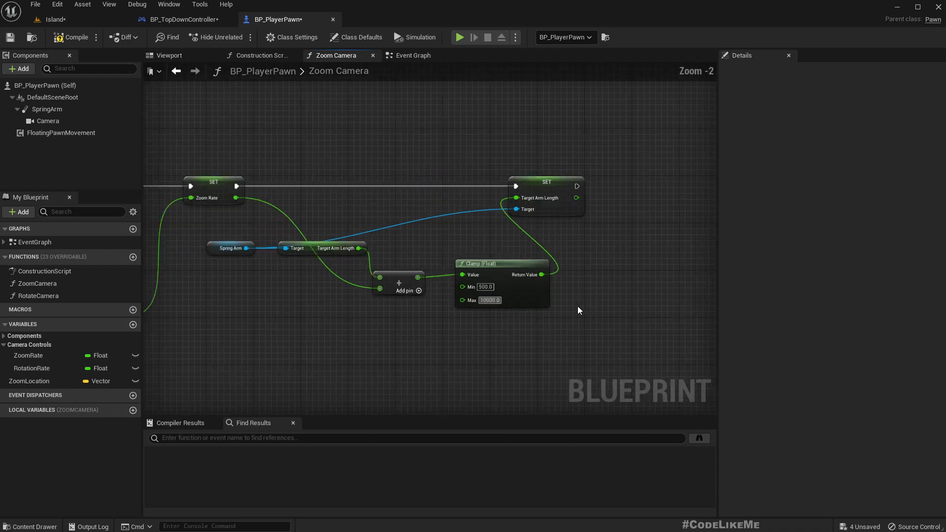
left_click(62, 133)
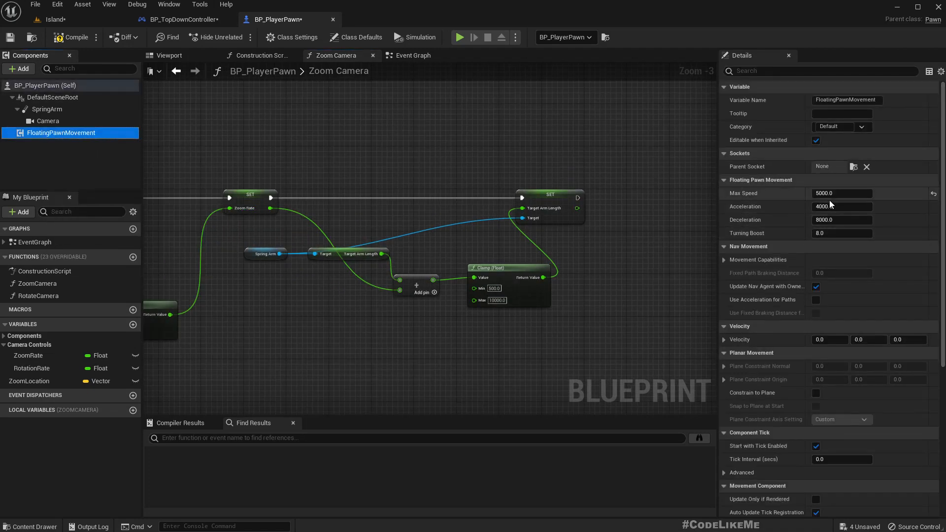
mouse_move(841, 193)
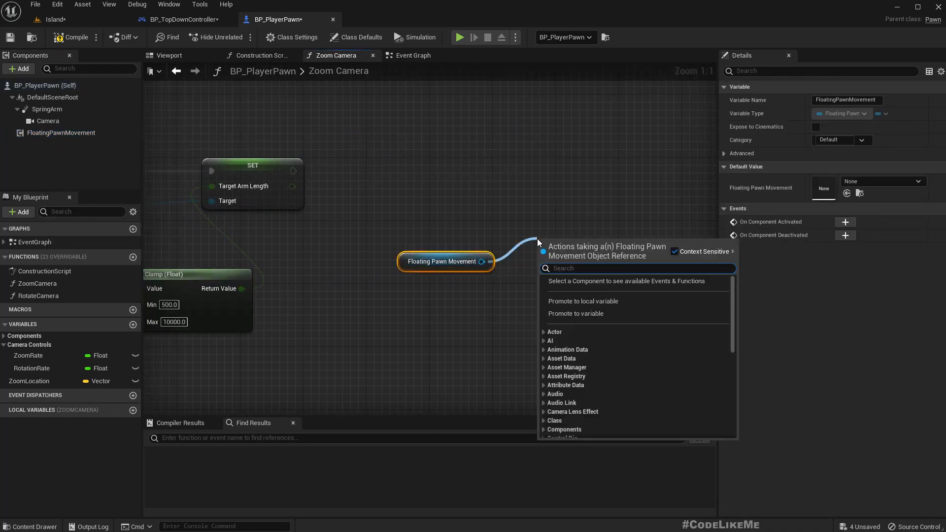
Add a Set Max Speed node on Floating Pawn Movement after SET Target Arm Length
type("set max spe")
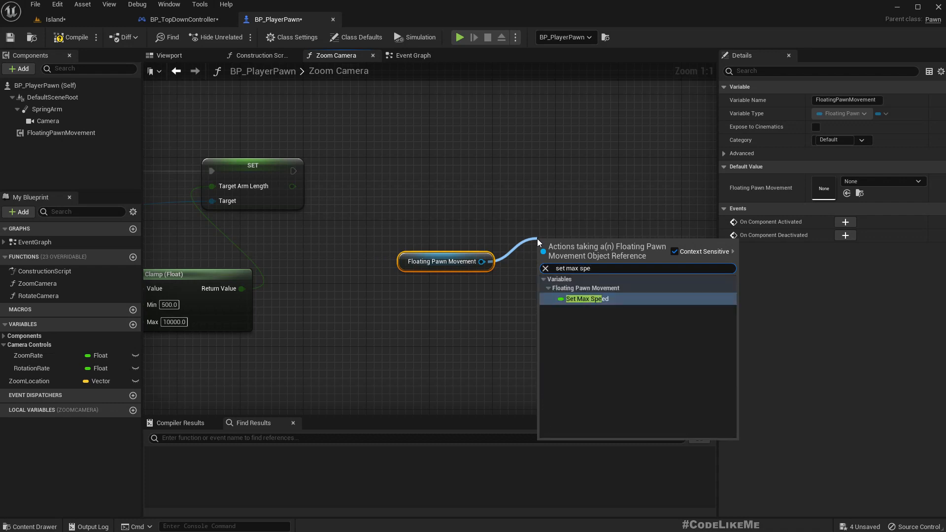
left_click(587, 298)
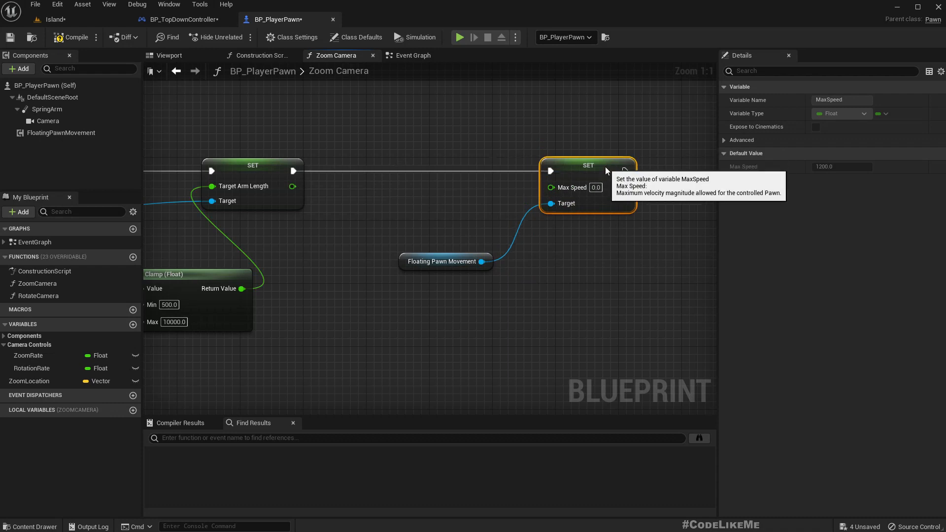
left_click_drag(293, 186, 358, 210)
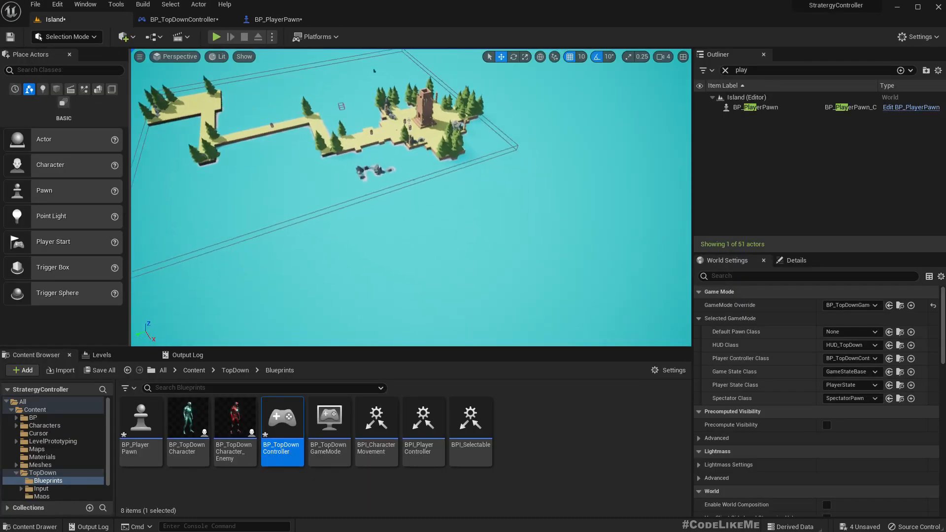
left_click(216, 36)
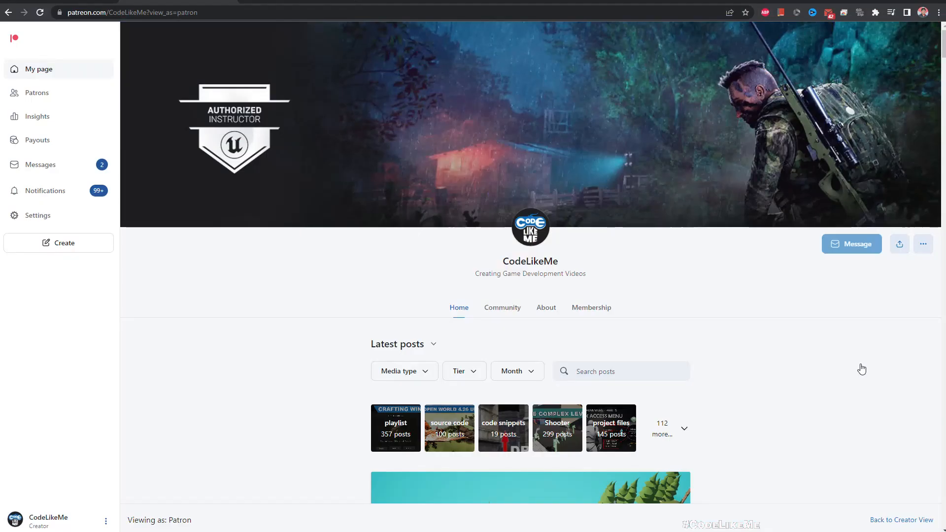
scroll("down", 3)
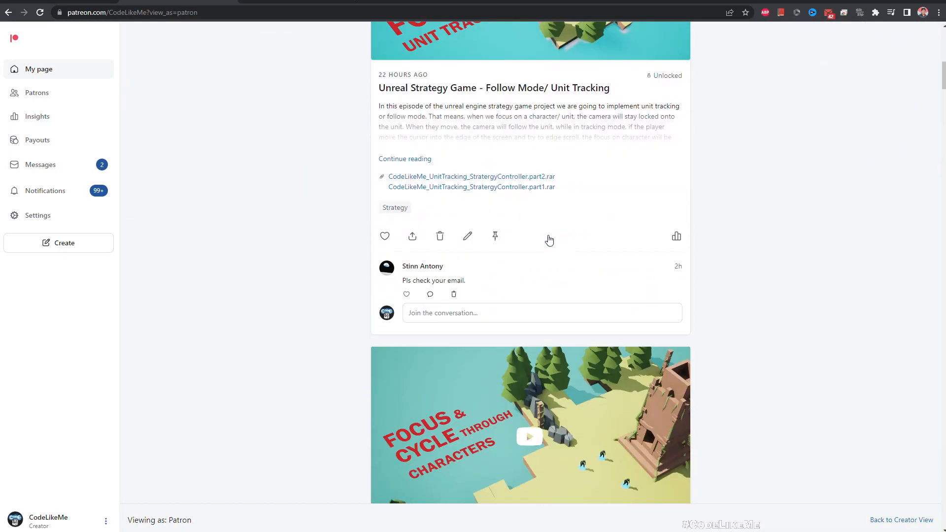
scroll("down", 3)
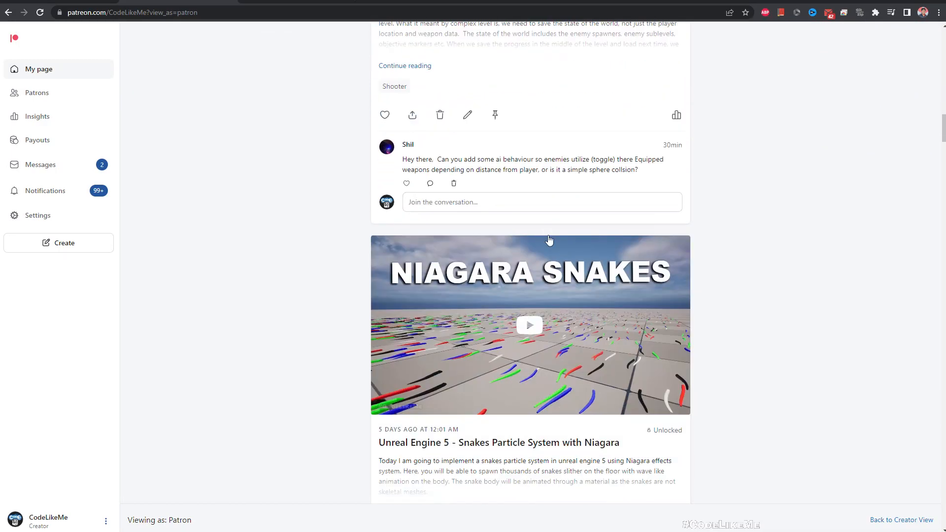
scroll("down", 3)
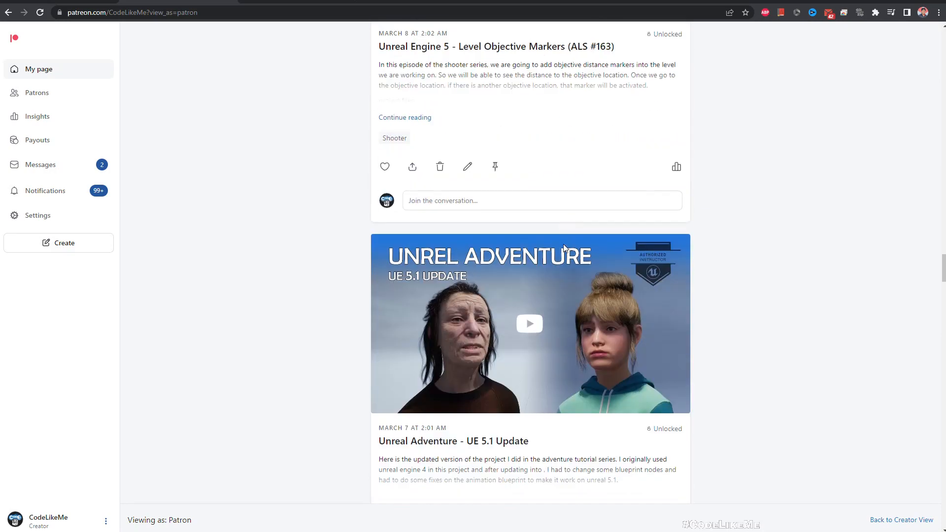
scroll("down", 3)
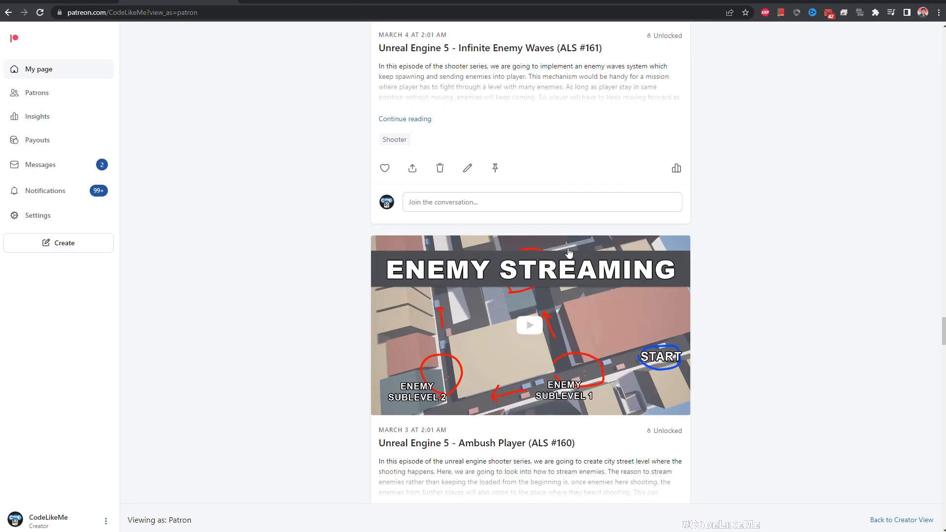
scroll("down", 3)
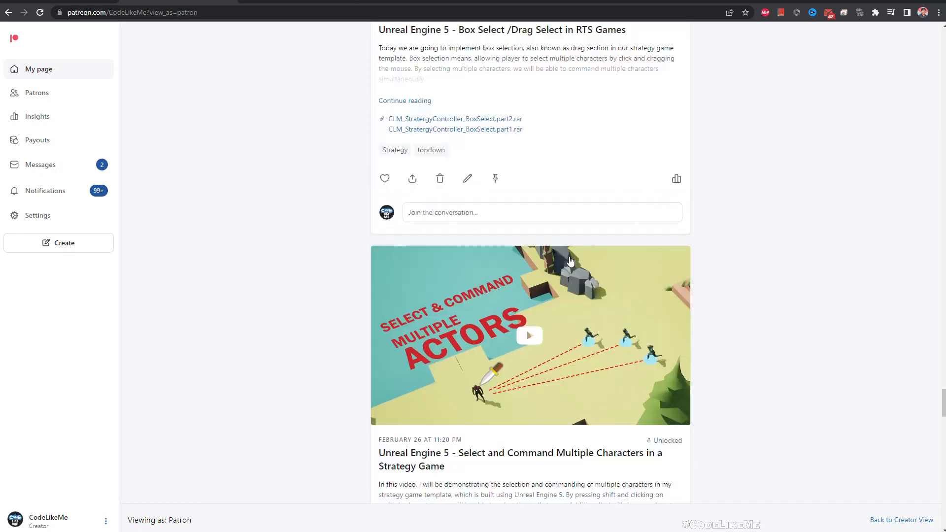
scroll("down", 3)
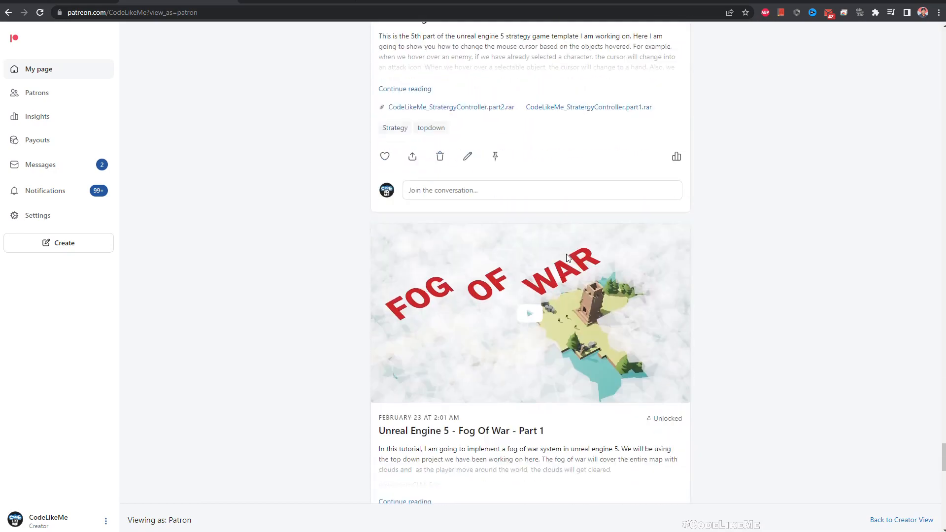
scroll("down", 3)
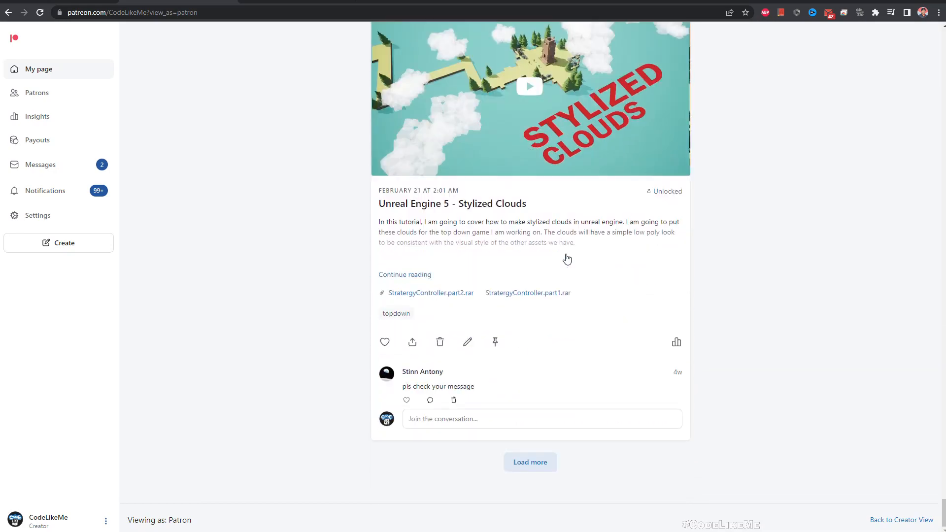